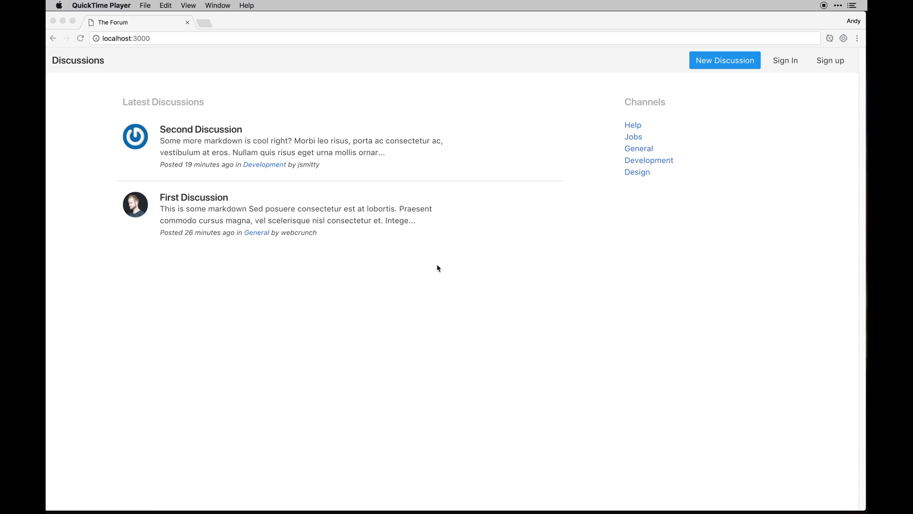
{"action": "mouse_move", "coordinate": [279, 145]}
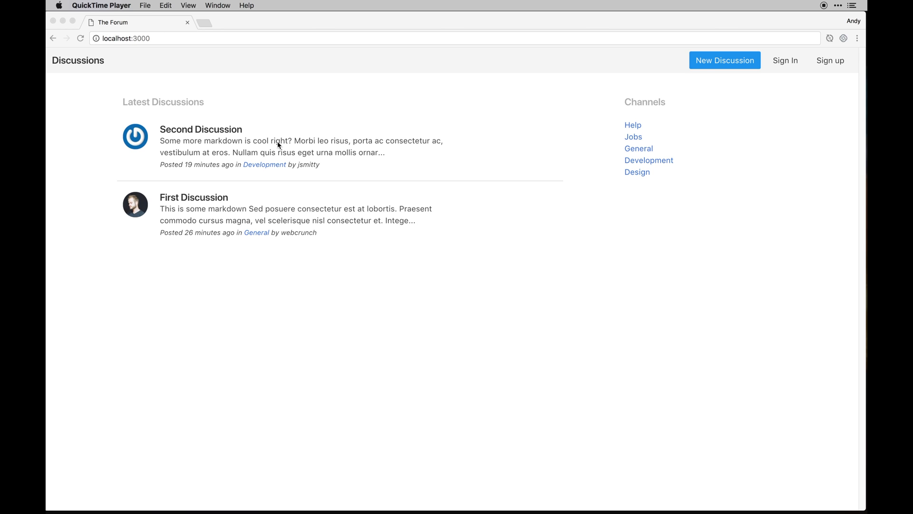
{"action": "mouse_move", "coordinate": [389, 126]}
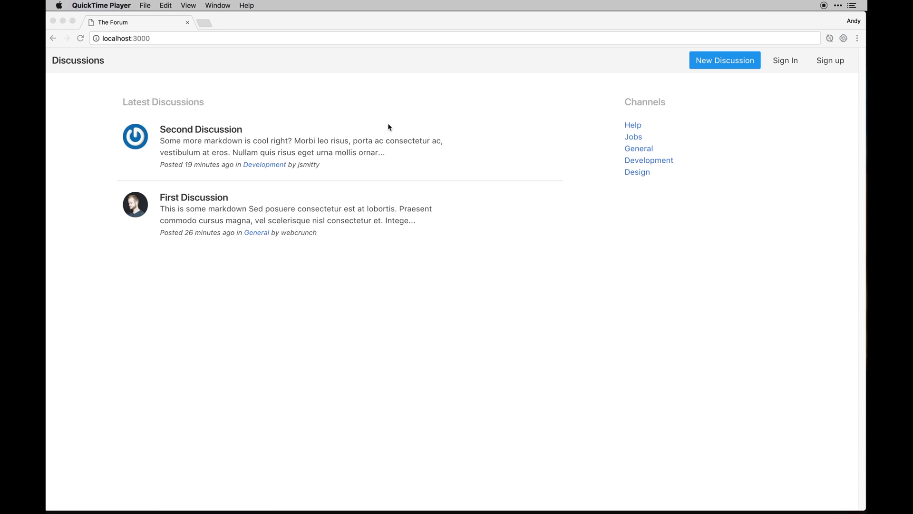
{"action": "mouse_move", "coordinate": [221, 134]}
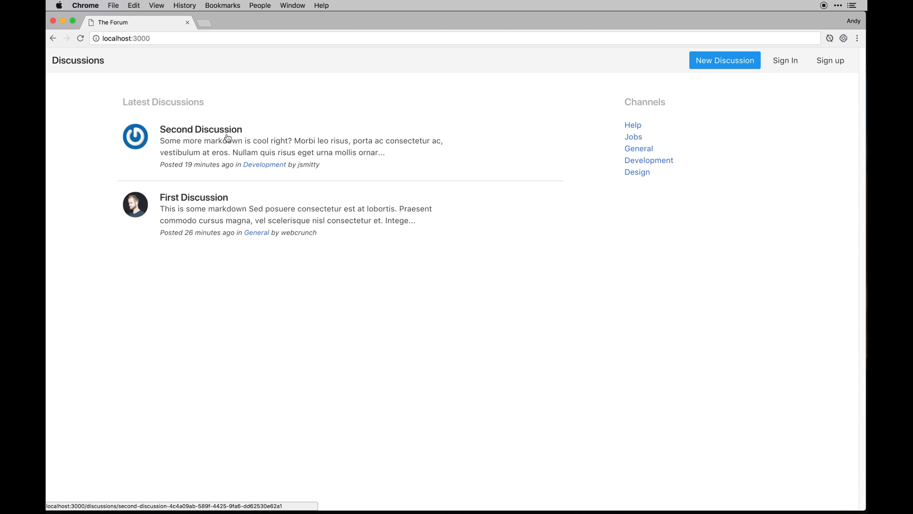
{"action": "mouse_move", "coordinate": [650, 130]}
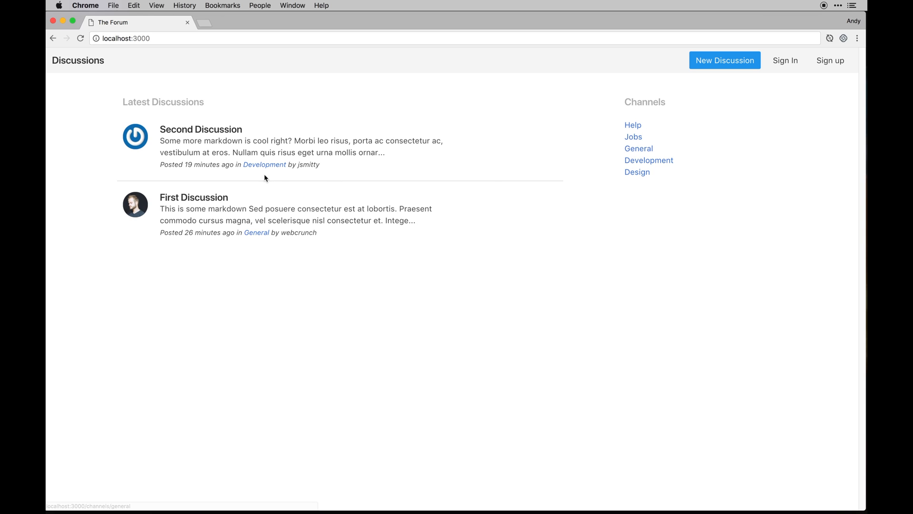
{"action": "mouse_move", "coordinate": [604, 153]}
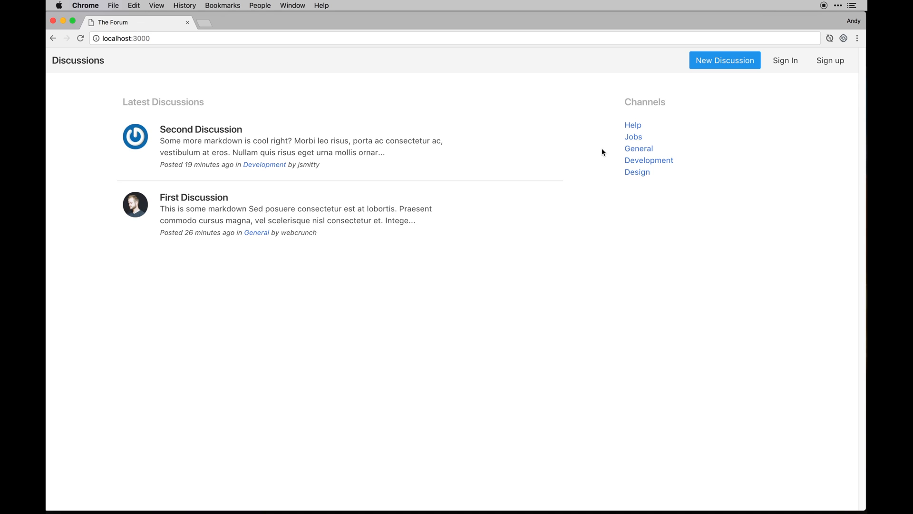
{"action": "mouse_move", "coordinate": [211, 201]}
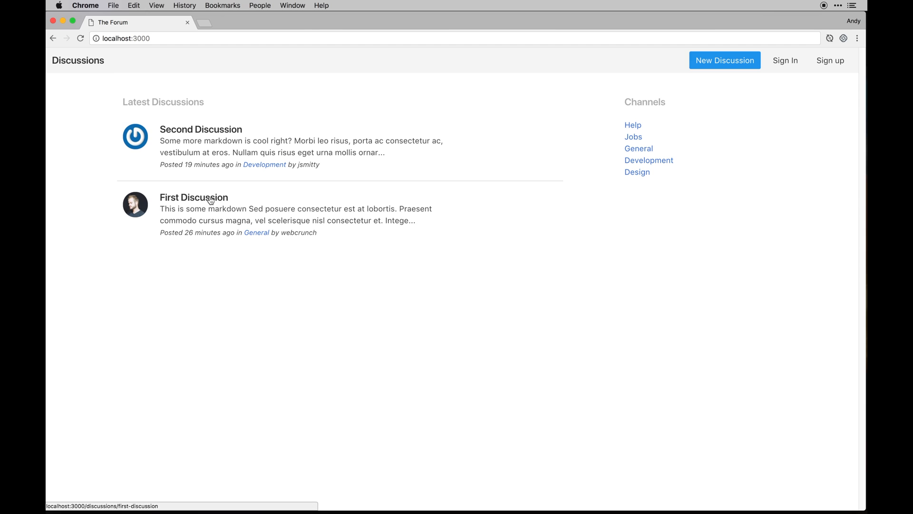
{"action": "mouse_move", "coordinate": [417, 174]}
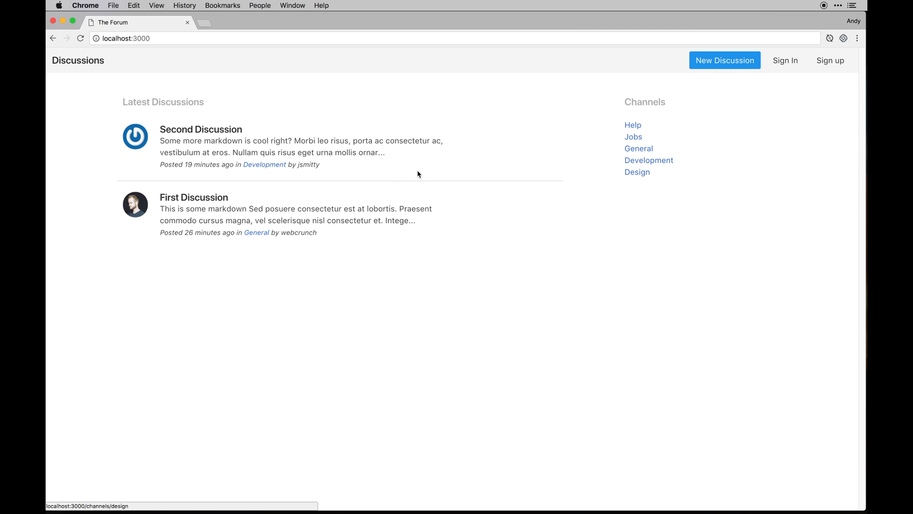
{"action": "mouse_move", "coordinate": [536, 123]}
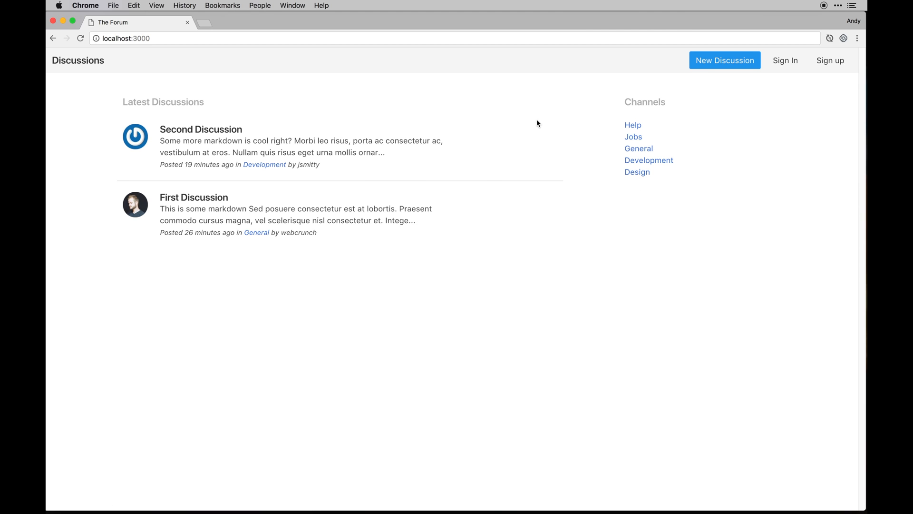
{"action": "mouse_move", "coordinate": [636, 180]}
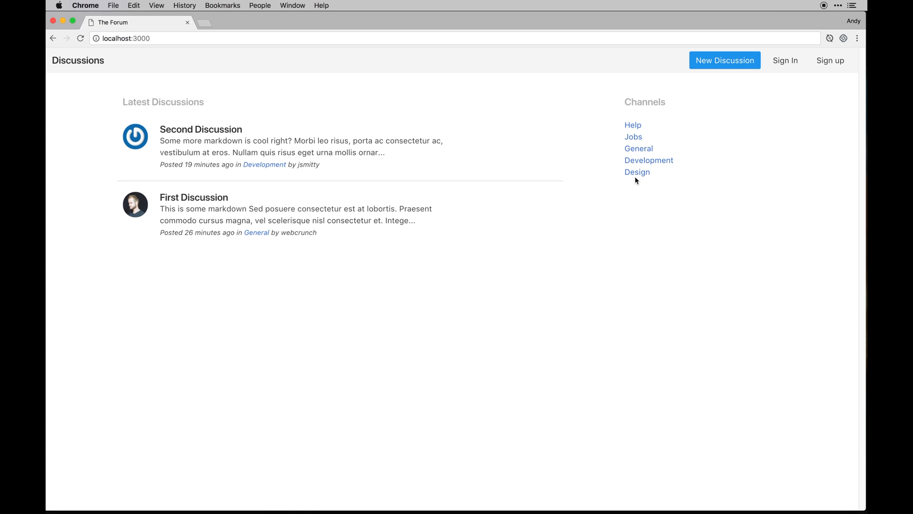
{"action": "mouse_move", "coordinate": [639, 149]}
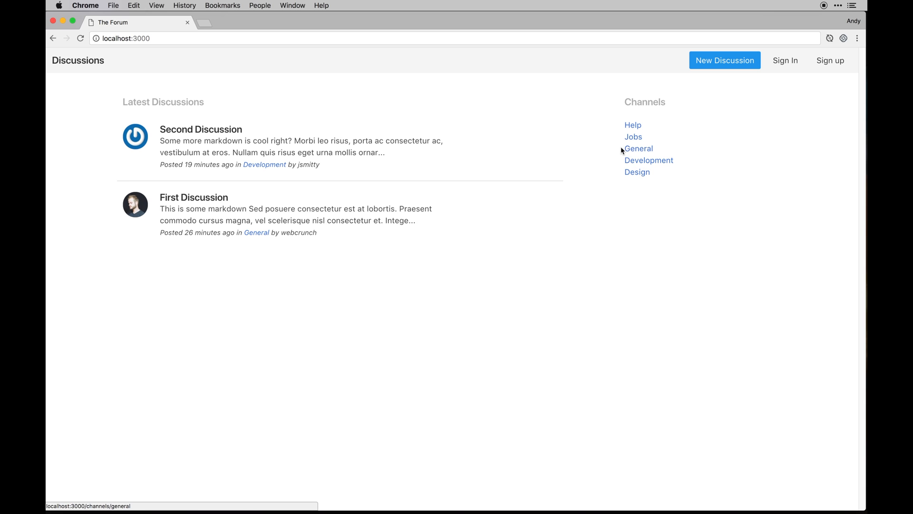
{"action": "mouse_move", "coordinate": [152, 135]}
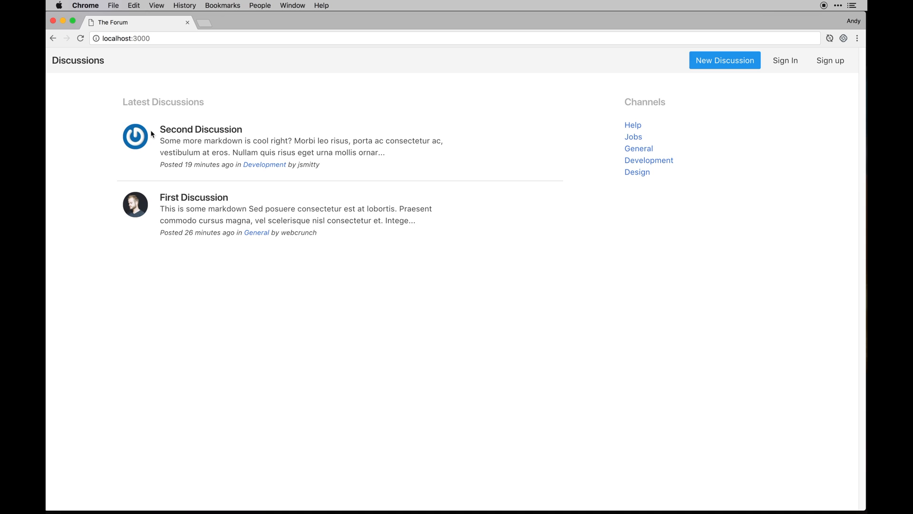
{"action": "mouse_move", "coordinate": [239, 149]}
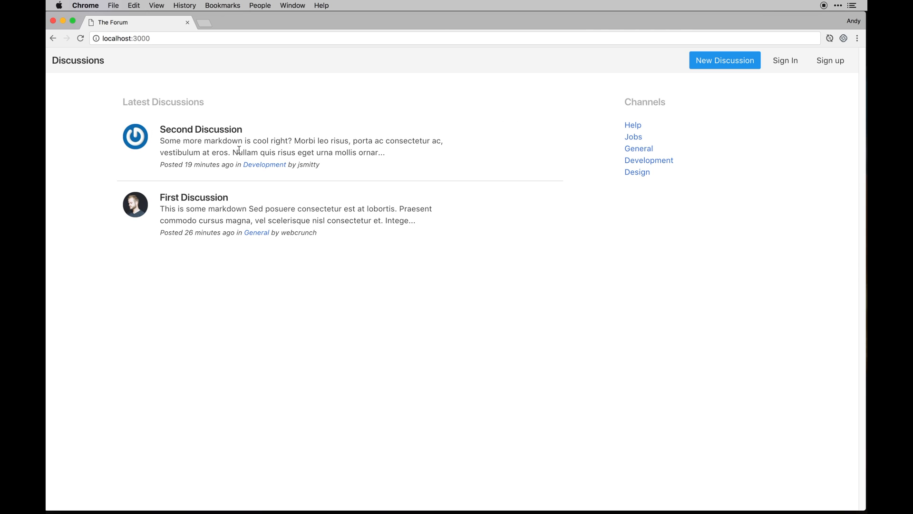
{"action": "mouse_move", "coordinate": [264, 165]}
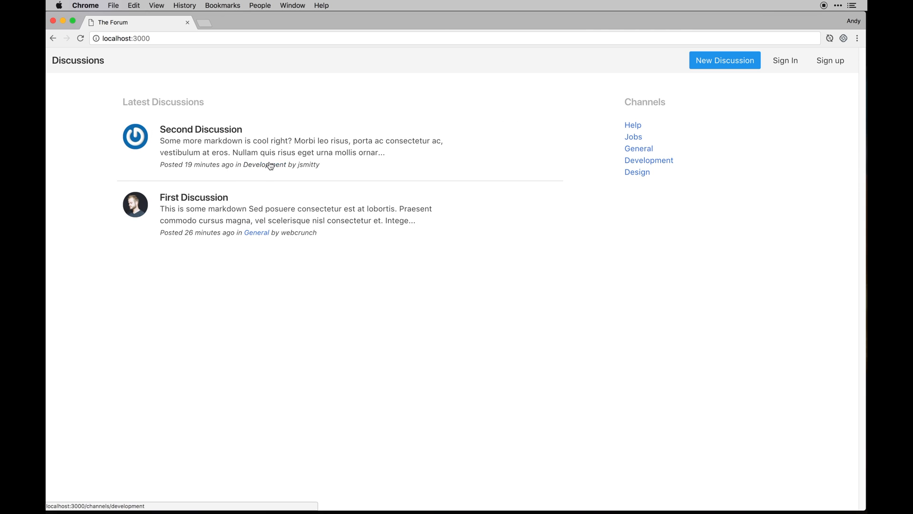
{"action": "mouse_move", "coordinate": [310, 174]}
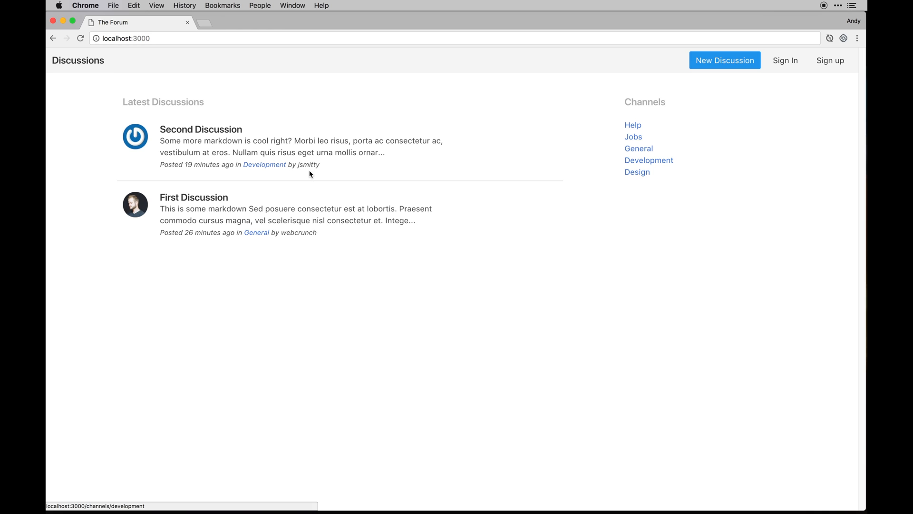
{"action": "mouse_move", "coordinate": [209, 133]}
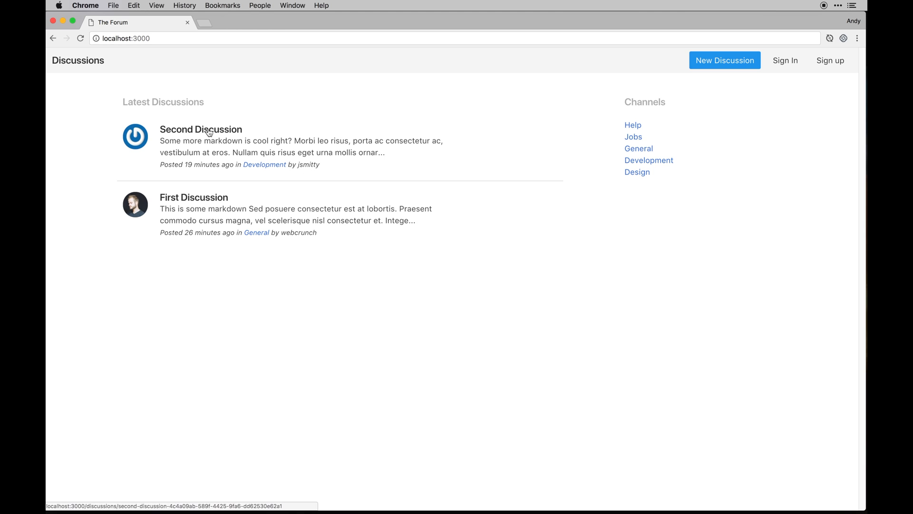
- Open the Second Discussion thread and skim its markdown-formatted content and code block
{"action": "left_click", "coordinate": [201, 129]}
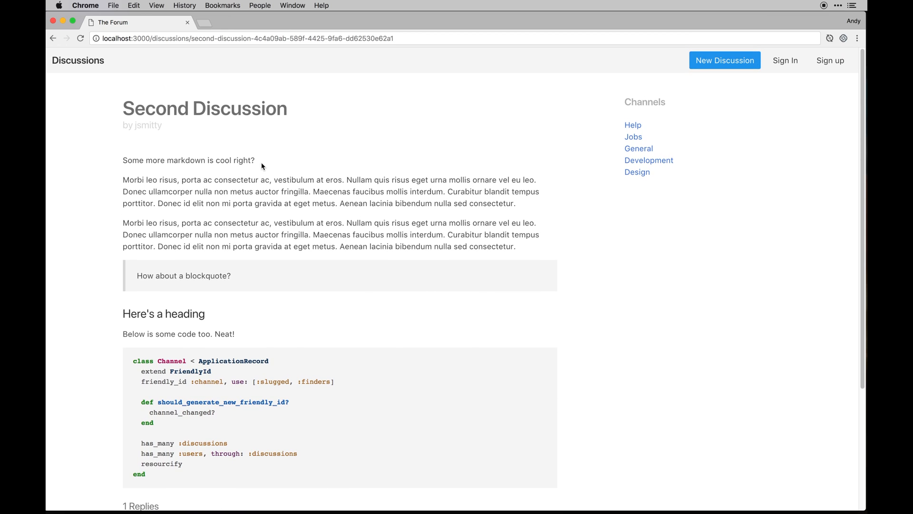
{"action": "scroll", "scroll_direction": "down", "scroll_amount": 3}
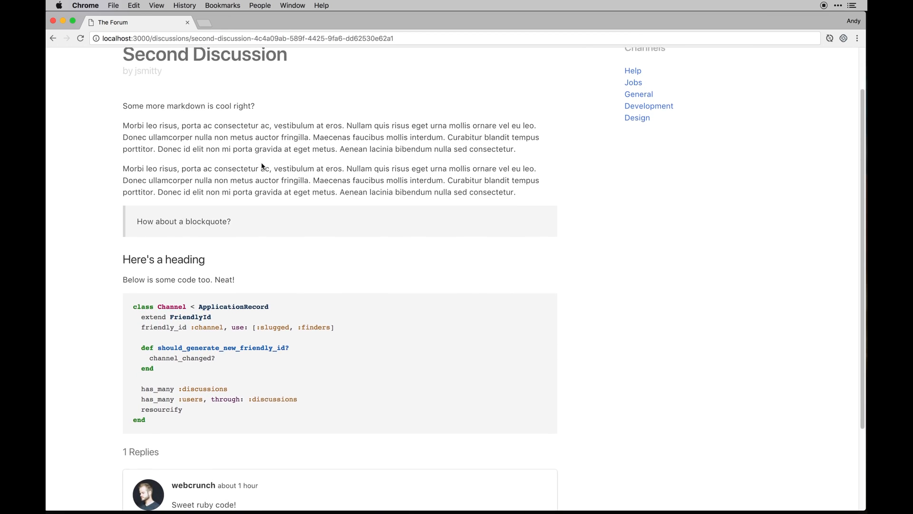
{"action": "scroll", "scroll_direction": "up", "scroll_amount": 3}
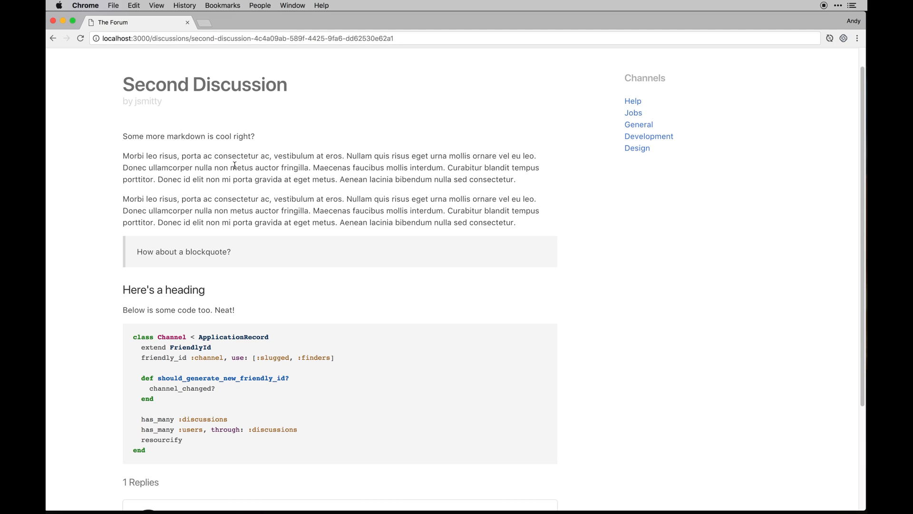
{"action": "scroll", "scroll_direction": "down", "scroll_amount": 3}
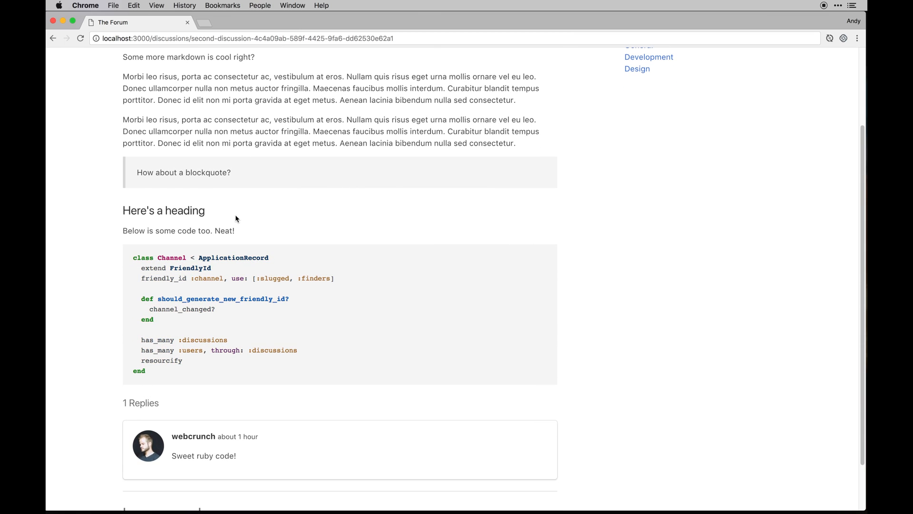
{"action": "scroll", "scroll_direction": "up", "scroll_amount": 3}
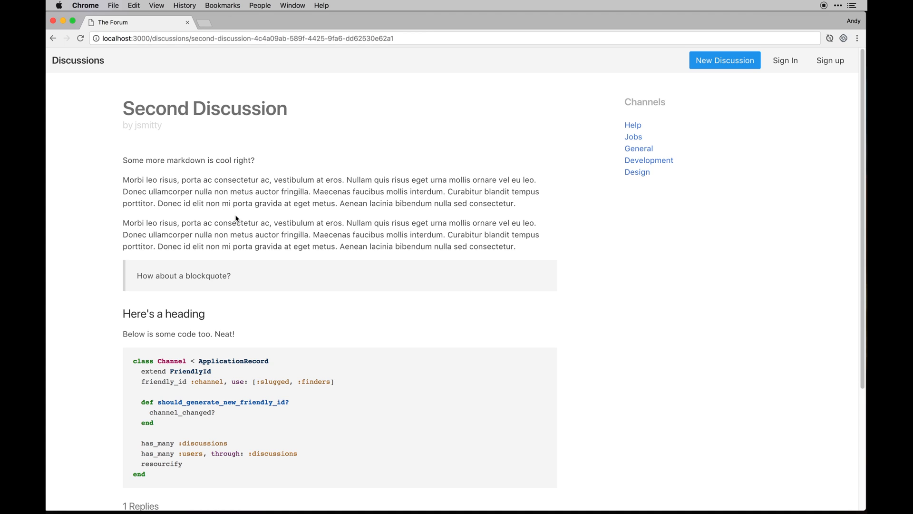
- Scroll down to webcrunch's single reply and the log-in prompt, then back to the top
{"action": "scroll", "scroll_direction": "down", "scroll_amount": 3}
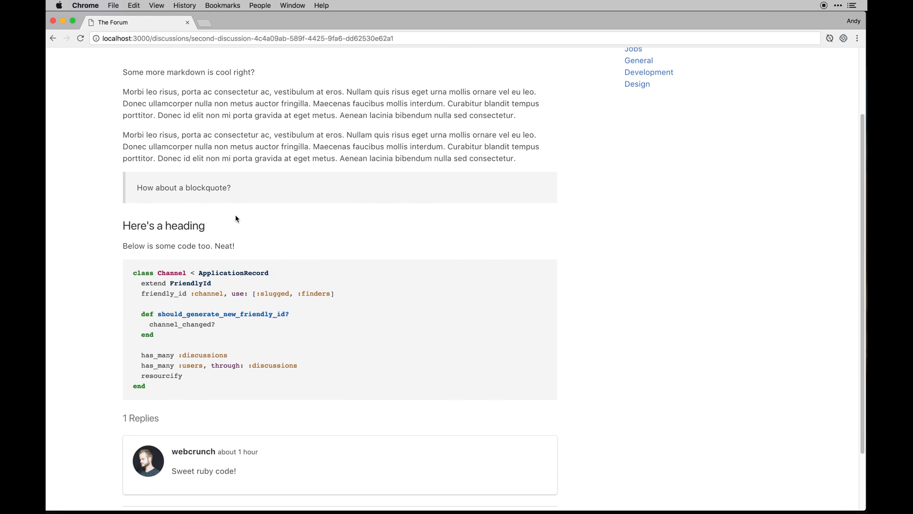
{"action": "scroll", "scroll_direction": "down", "scroll_amount": 3}
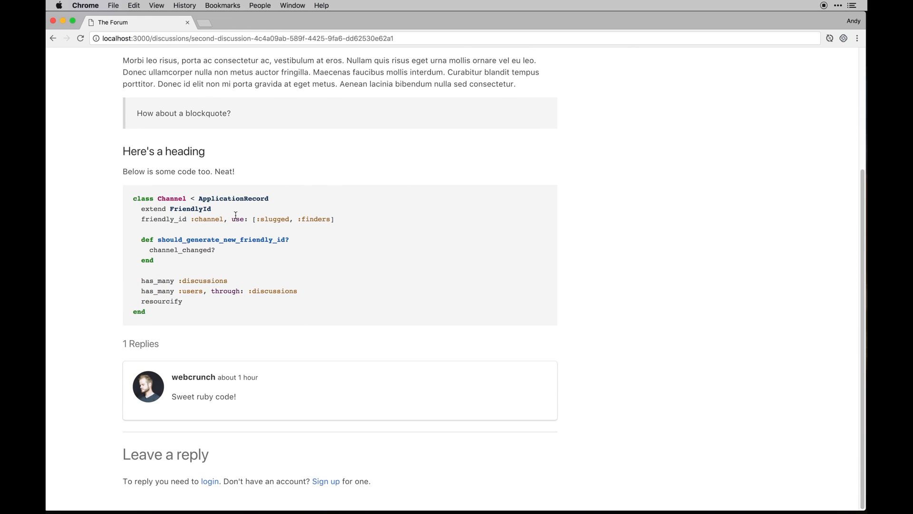
{"action": "mouse_move", "coordinate": [289, 404]}
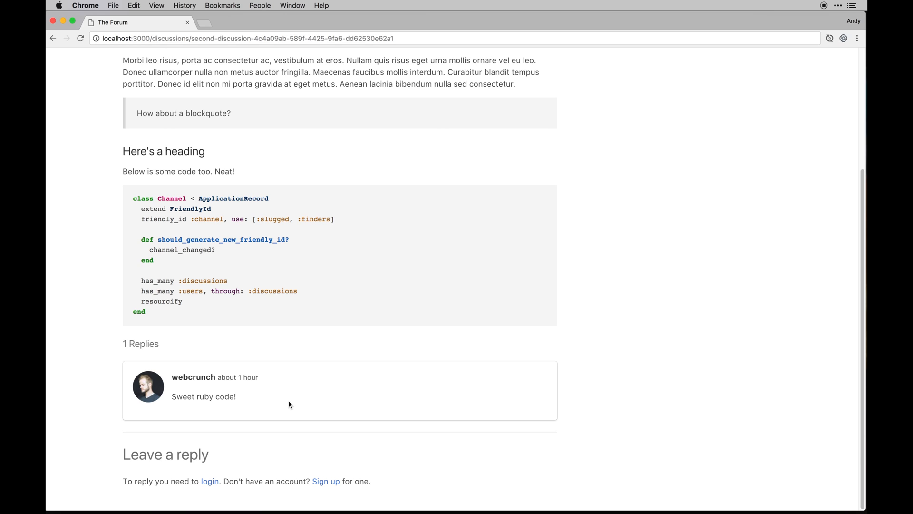
{"action": "mouse_move", "coordinate": [247, 379]}
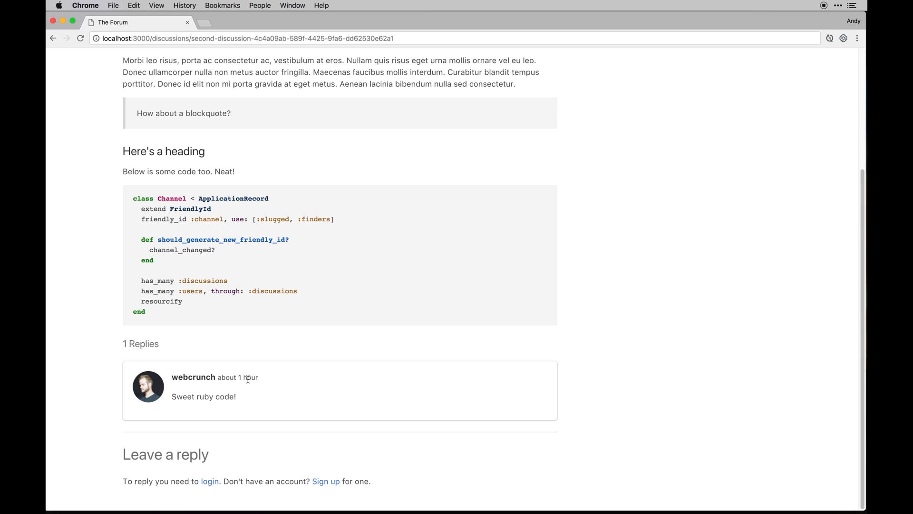
{"action": "mouse_move", "coordinate": [351, 365]}
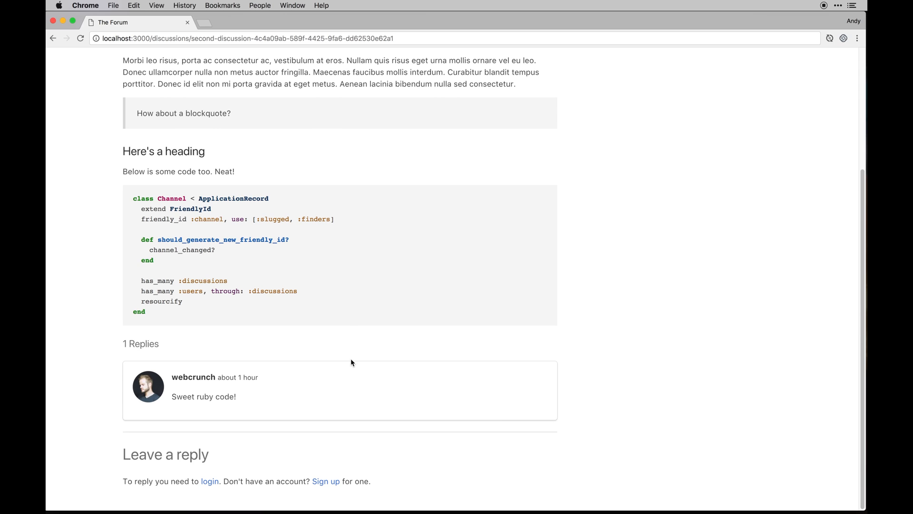
{"action": "scroll", "scroll_direction": "up", "scroll_amount": 3}
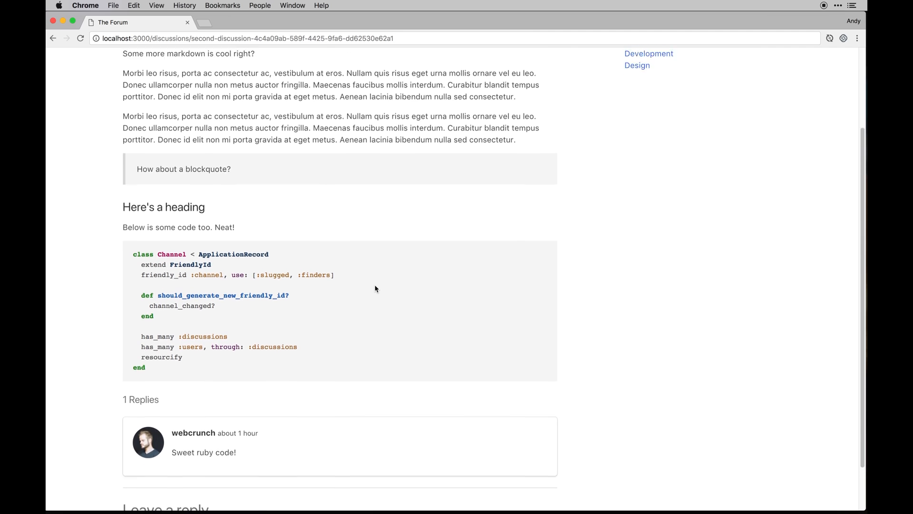
{"action": "scroll", "scroll_direction": "up", "scroll_amount": 3}
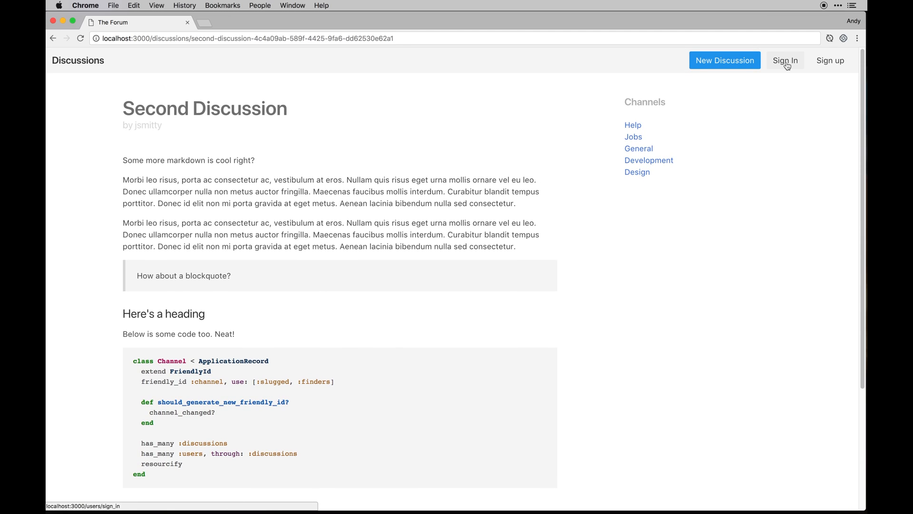
- Revisit Second Discussion to confirm 'Leave a reply' requires logging in, then return home
{"action": "left_click", "coordinate": [77, 60]}
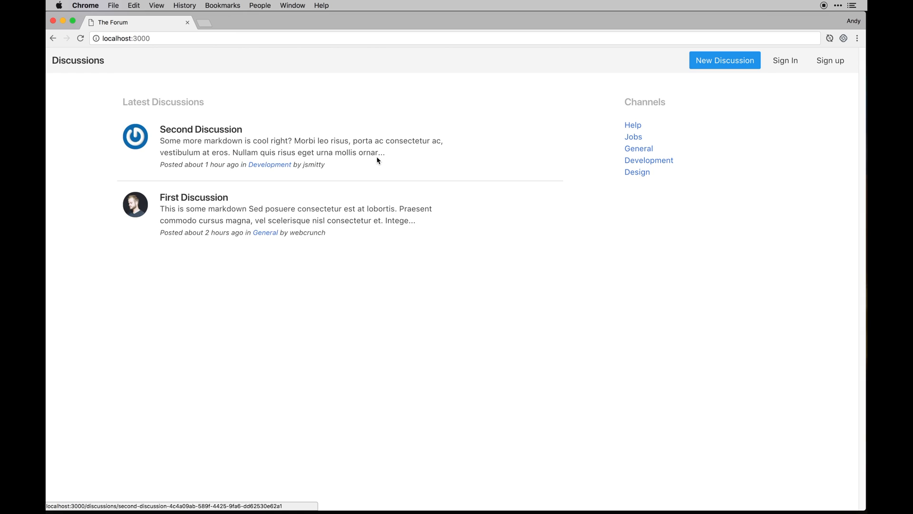
{"action": "mouse_move", "coordinate": [202, 130]}
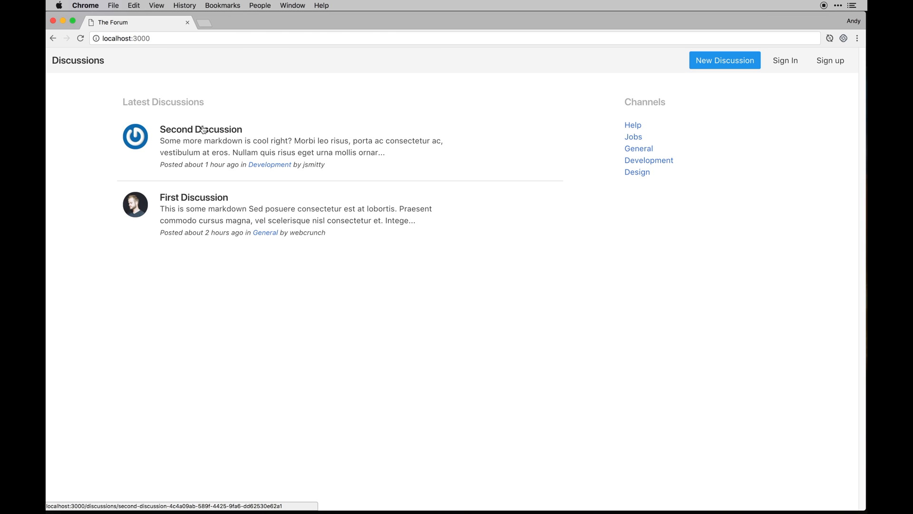
{"action": "left_click", "coordinate": [201, 129]}
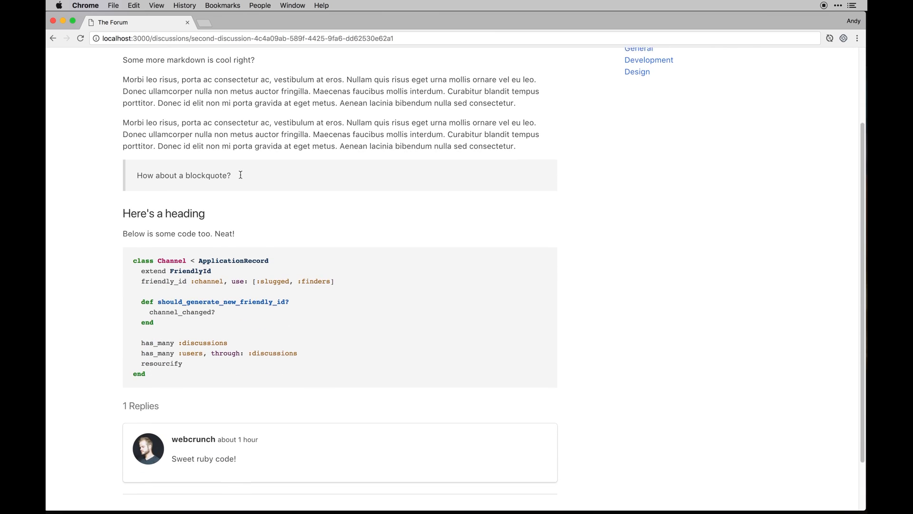
{"action": "scroll", "scroll_direction": "down", "scroll_amount": 3}
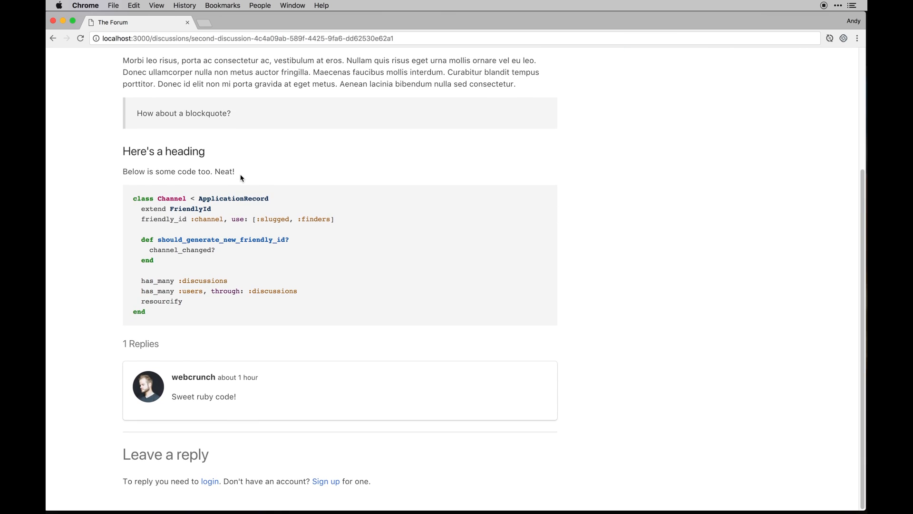
{"action": "left_click", "coordinate": [53, 38]}
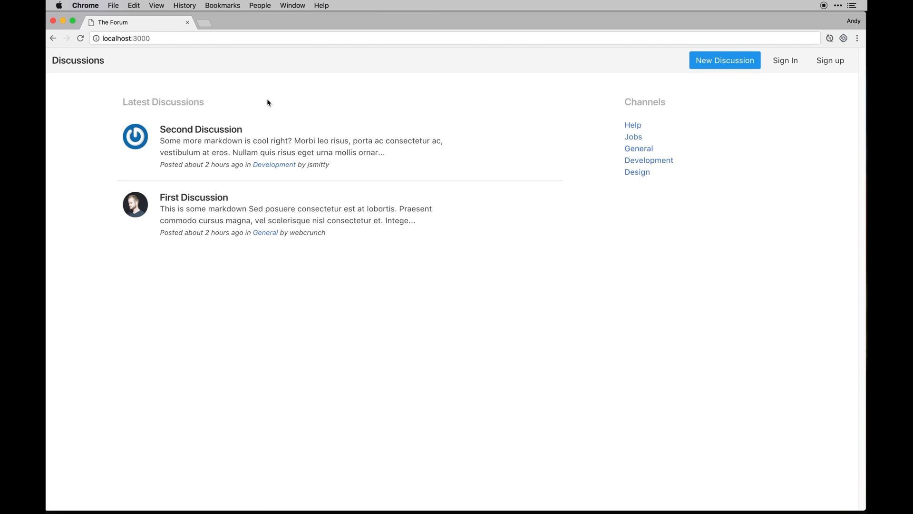
{"action": "mouse_move", "coordinate": [785, 60]}
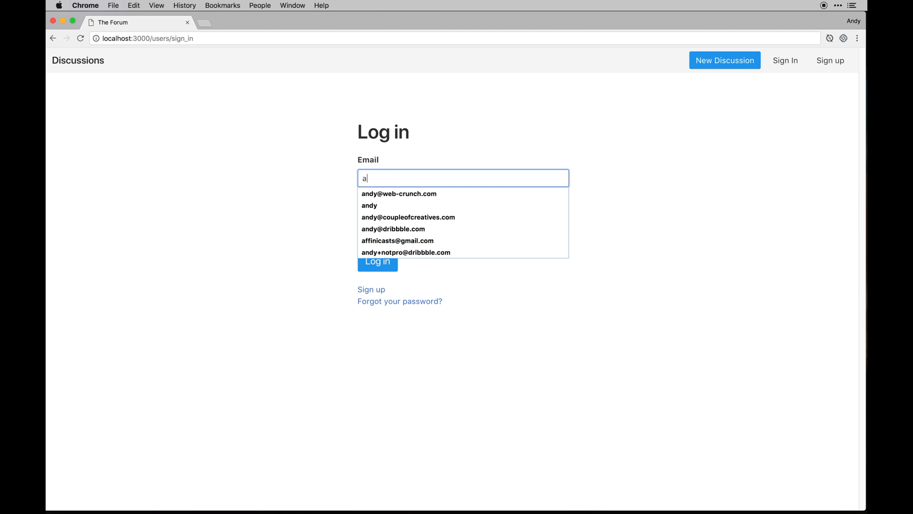
- Log in with the saved email and password so Edit, Delete and New Channel appear
{"action": "left_click", "coordinate": [398, 193]}
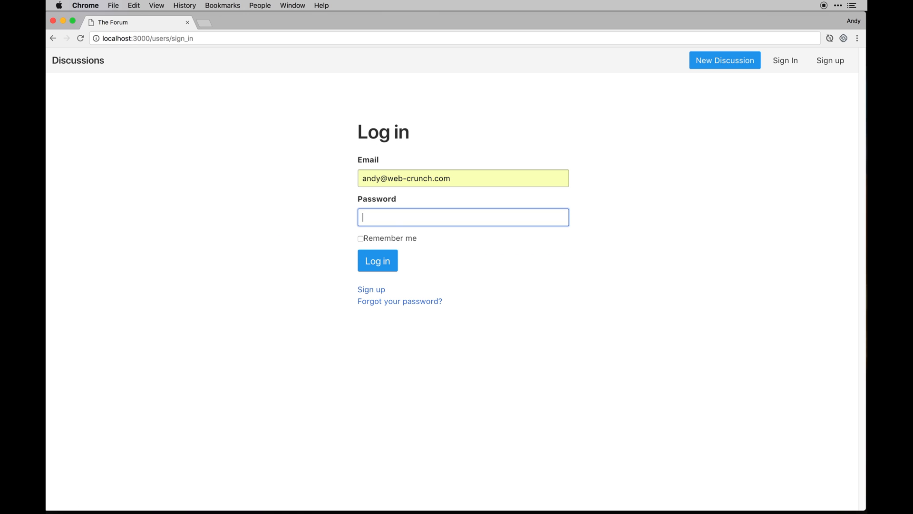
{"action": "type", "text": "password"}
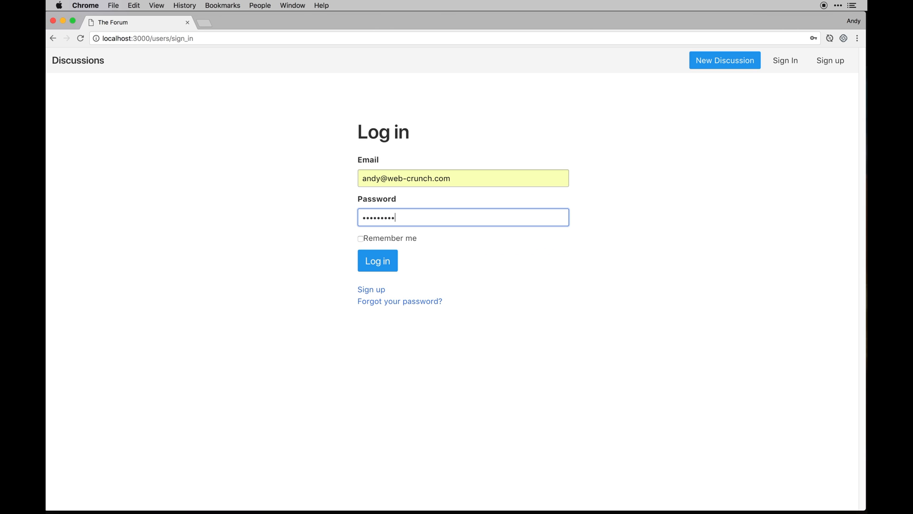
{"action": "left_click", "coordinate": [377, 261]}
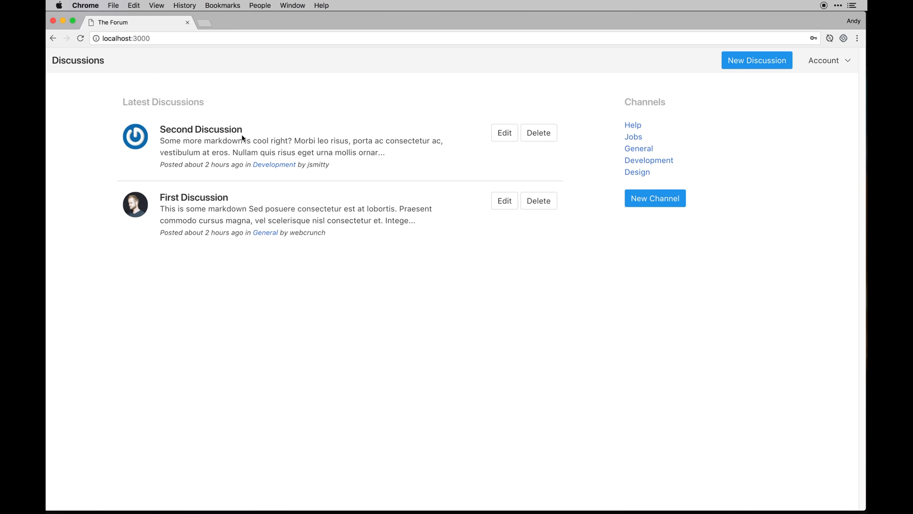
{"action": "mouse_move", "coordinate": [360, 121]}
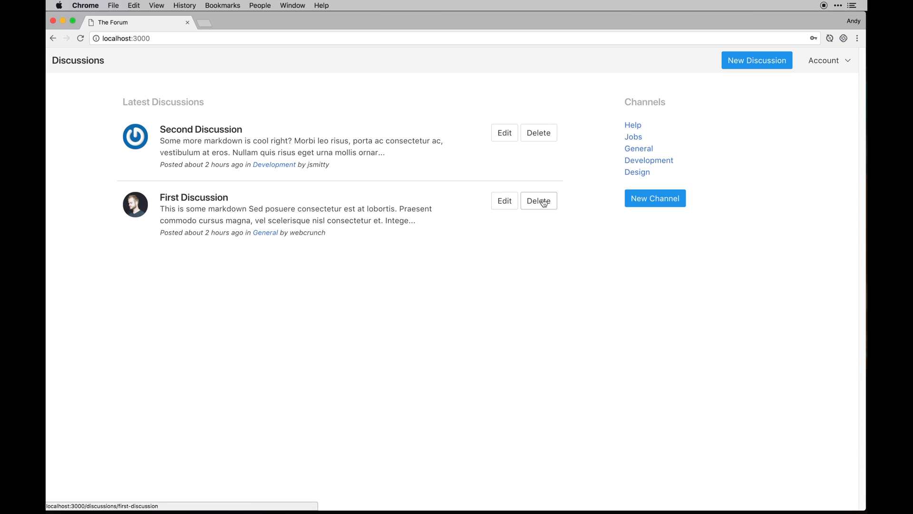
{"action": "mouse_move", "coordinate": [327, 199]}
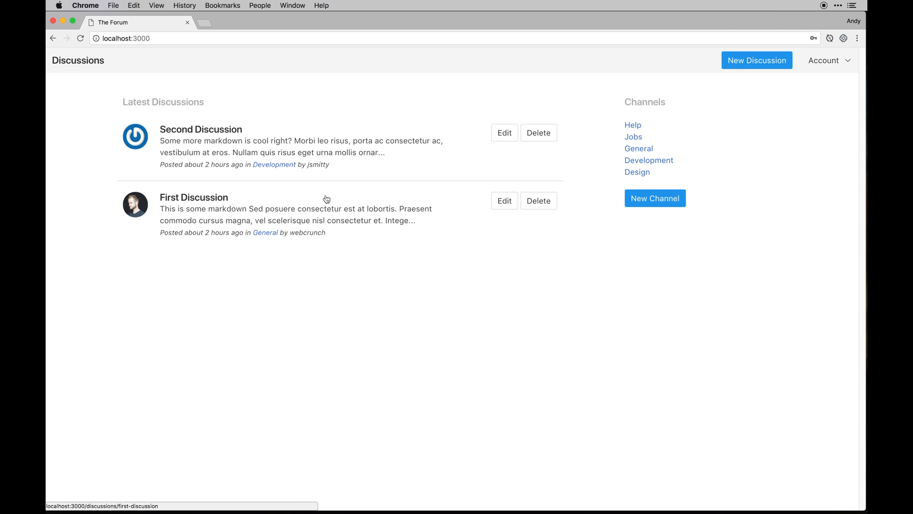
{"action": "mouse_move", "coordinate": [522, 214]}
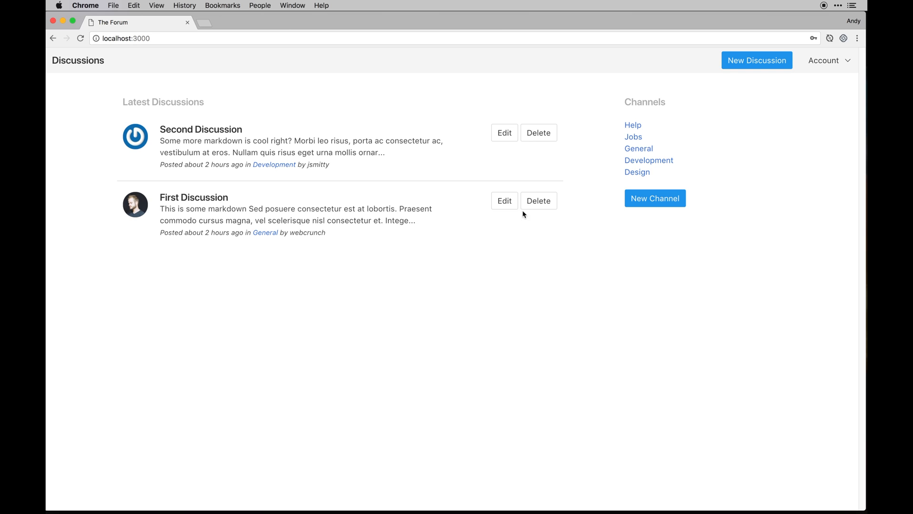
- Open Second Discussion for editing and review its content in the edit form
{"action": "left_click", "coordinate": [505, 132]}
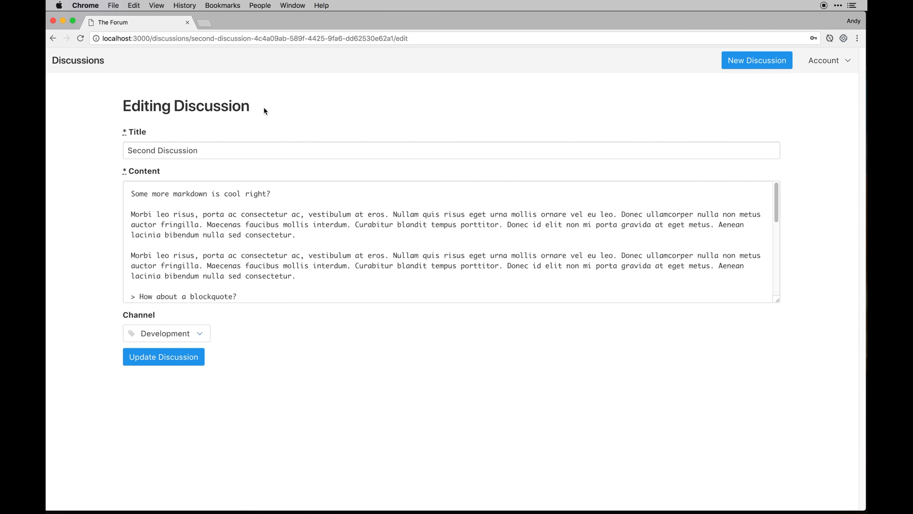
{"action": "scroll", "scroll_direction": "down", "scroll_amount": 3}
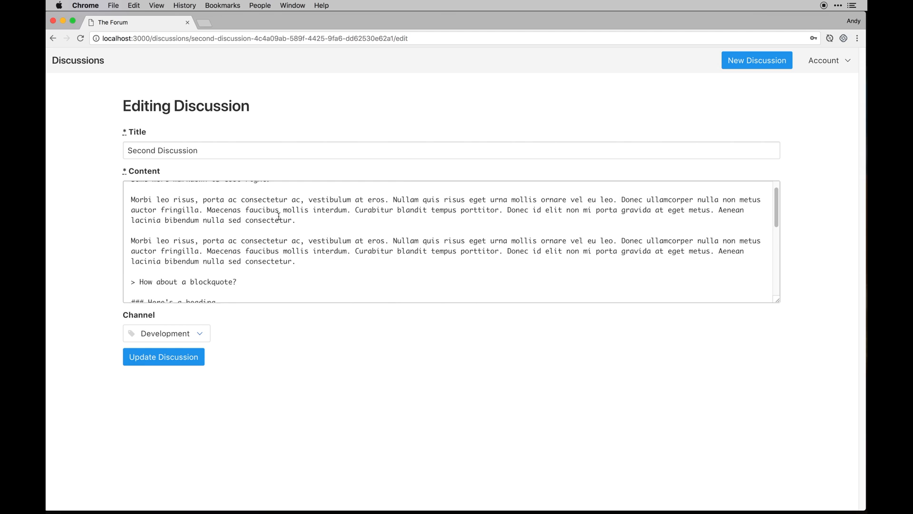
{"action": "scroll", "scroll_direction": "up", "scroll_amount": 3}
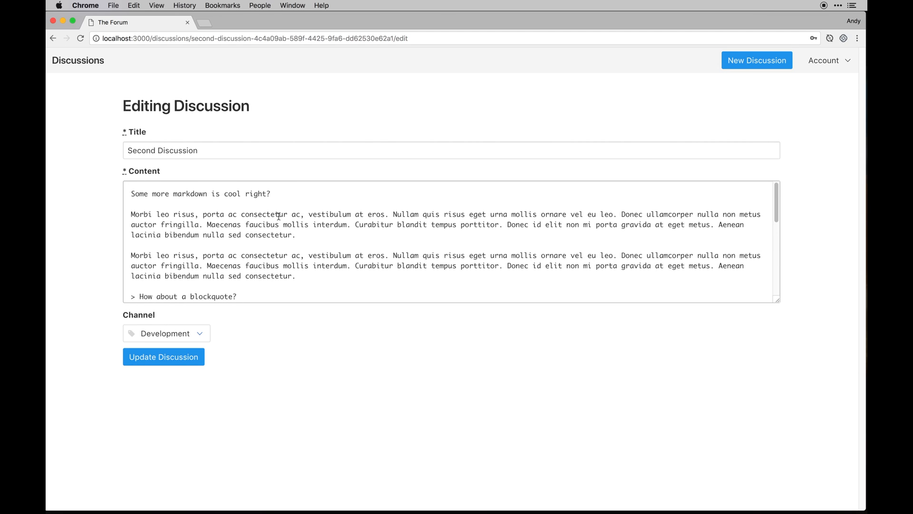
{"action": "scroll", "scroll_direction": "down", "scroll_amount": 3}
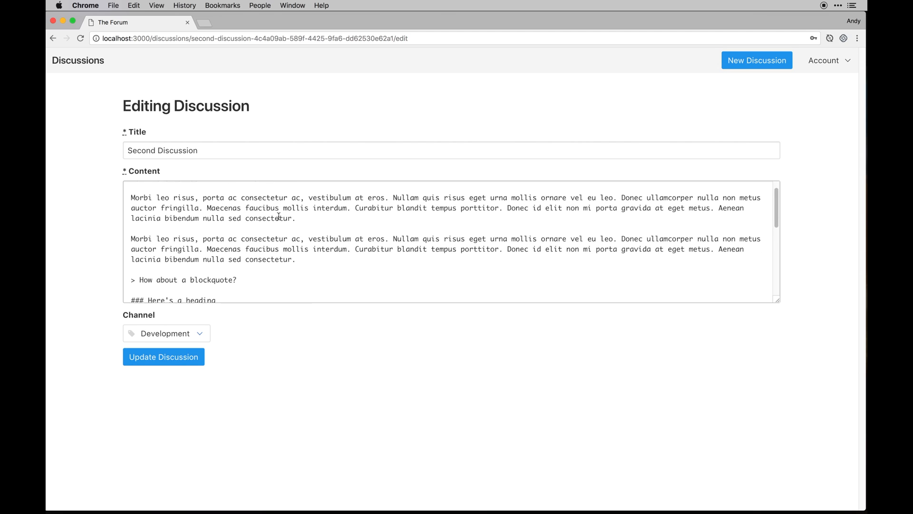
{"action": "scroll", "scroll_direction": "down", "scroll_amount": 3}
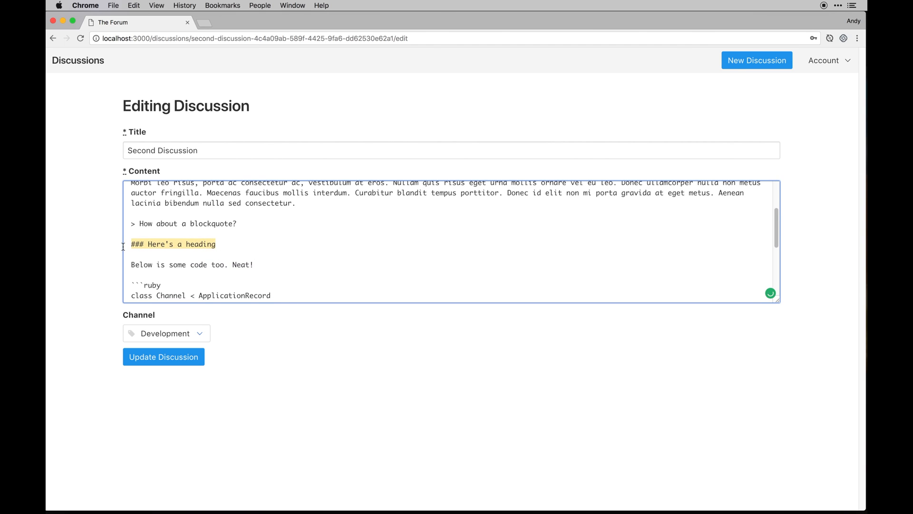
{"action": "scroll", "scroll_direction": "down", "scroll_amount": 3}
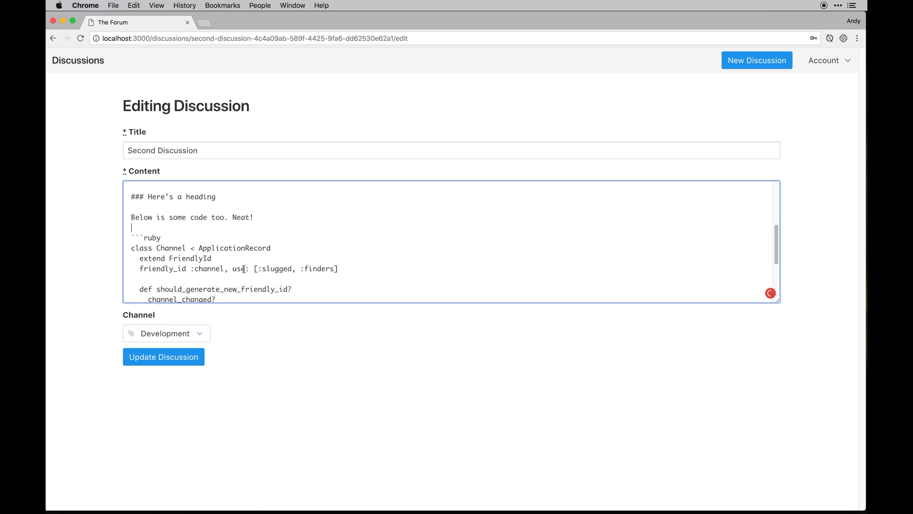
- Keep Development as the channel, update the discussion and return to the discussions list
{"action": "left_click", "coordinate": [165, 333]}
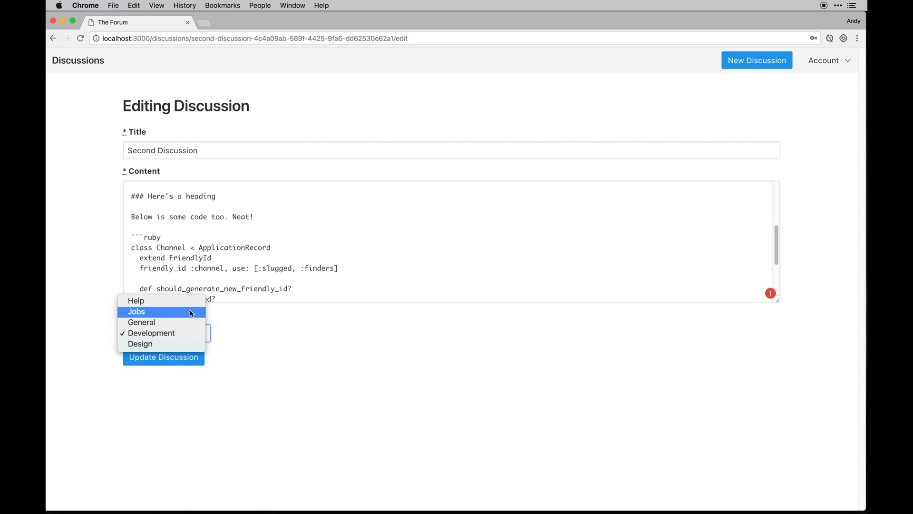
{"action": "left_click", "coordinate": [165, 333]}
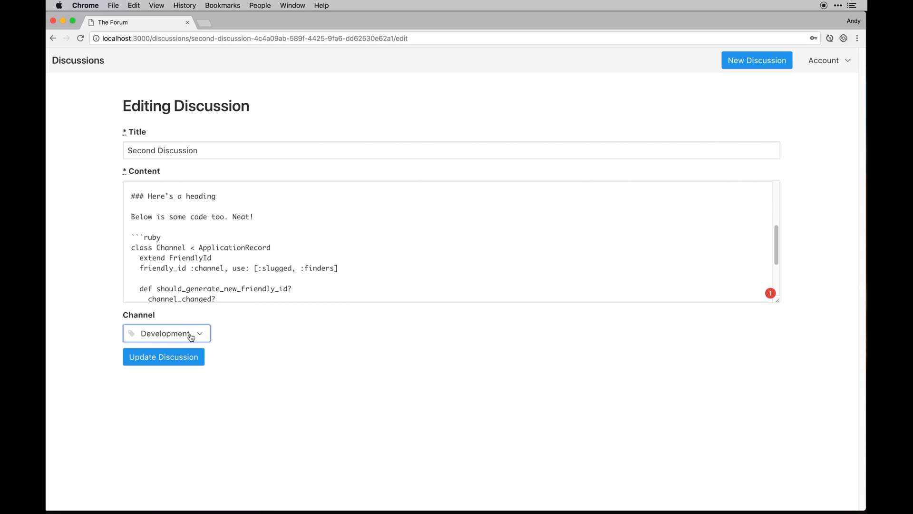
{"action": "left_click", "coordinate": [165, 333]}
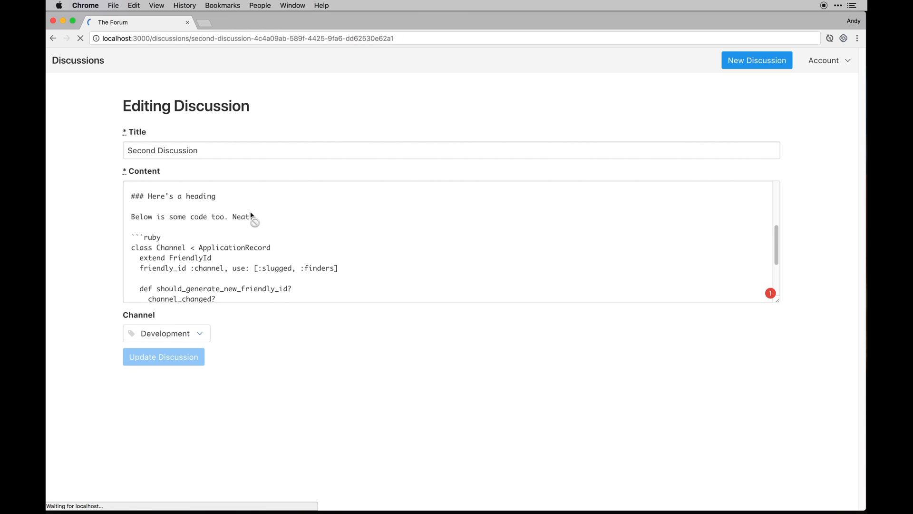
{"action": "left_click", "coordinate": [163, 357]}
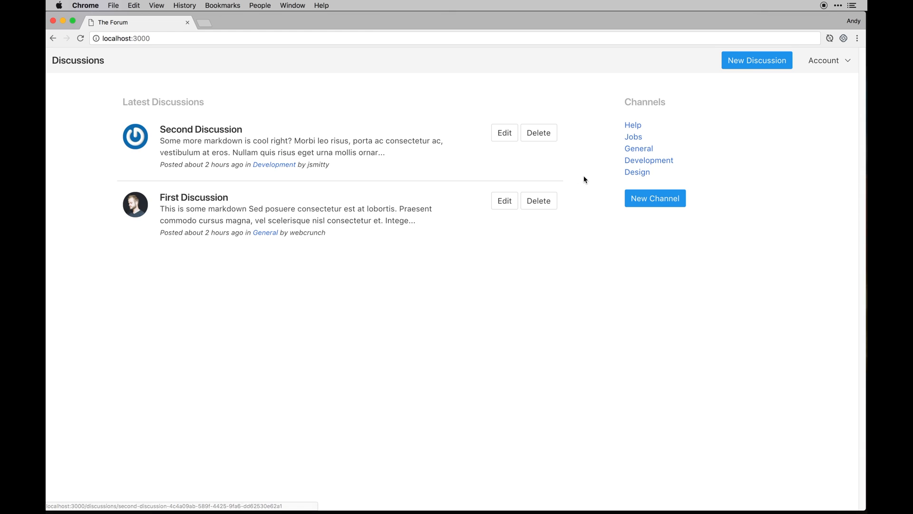
- Sign out via the account menu and bring up the login page
{"action": "left_click", "coordinate": [824, 60]}
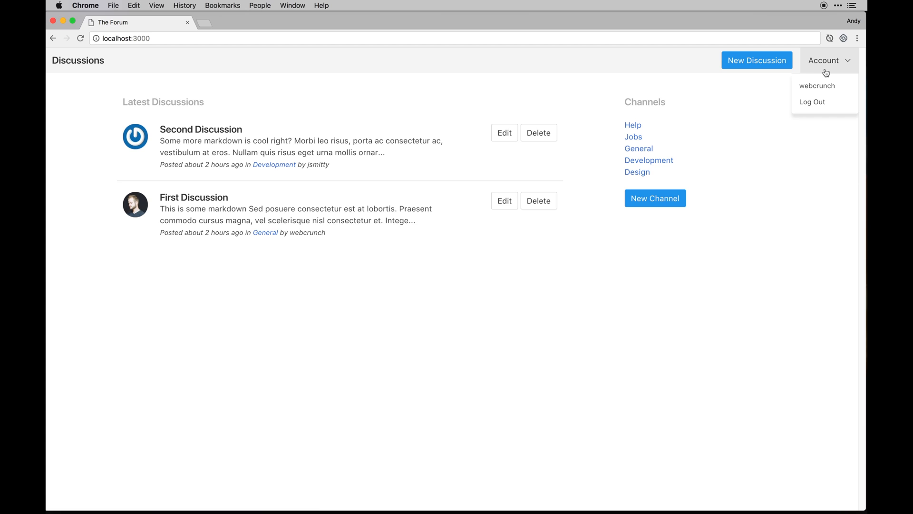
{"action": "left_click", "coordinate": [811, 102]}
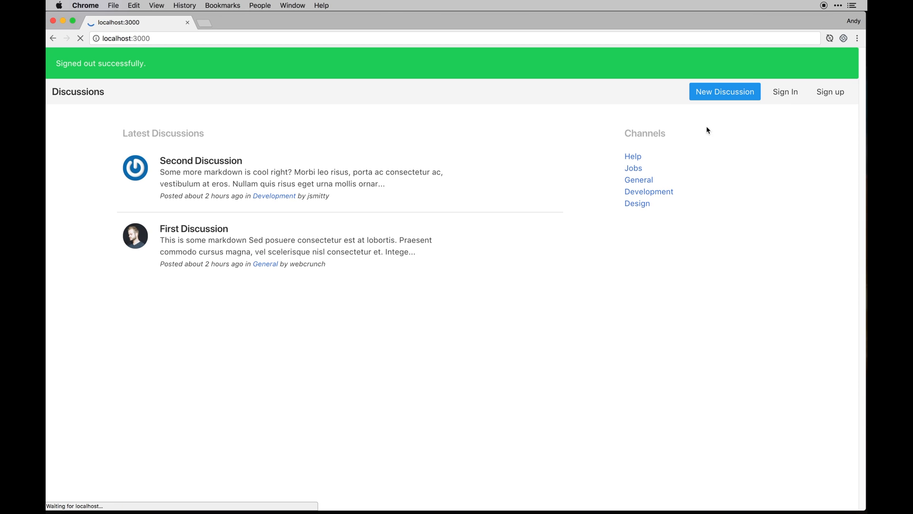
{"action": "left_click", "coordinate": [785, 91]}
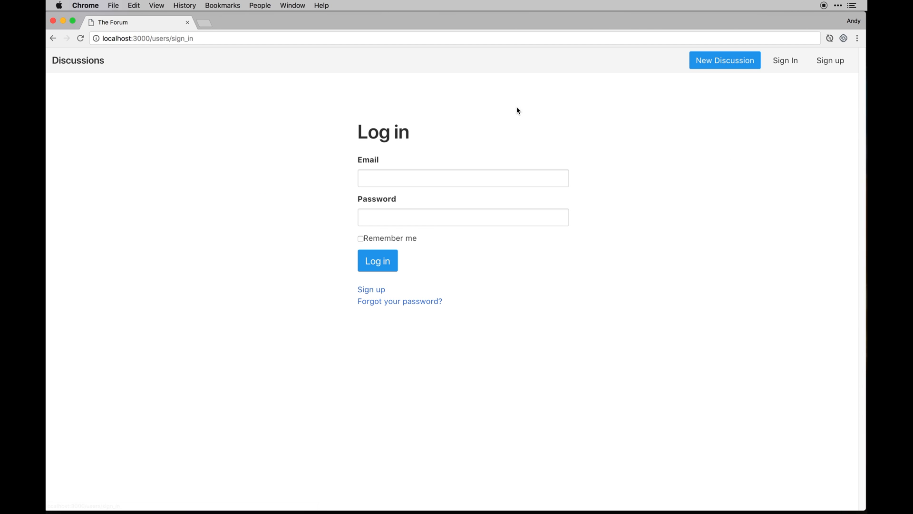
{"action": "left_click", "coordinate": [462, 178]}
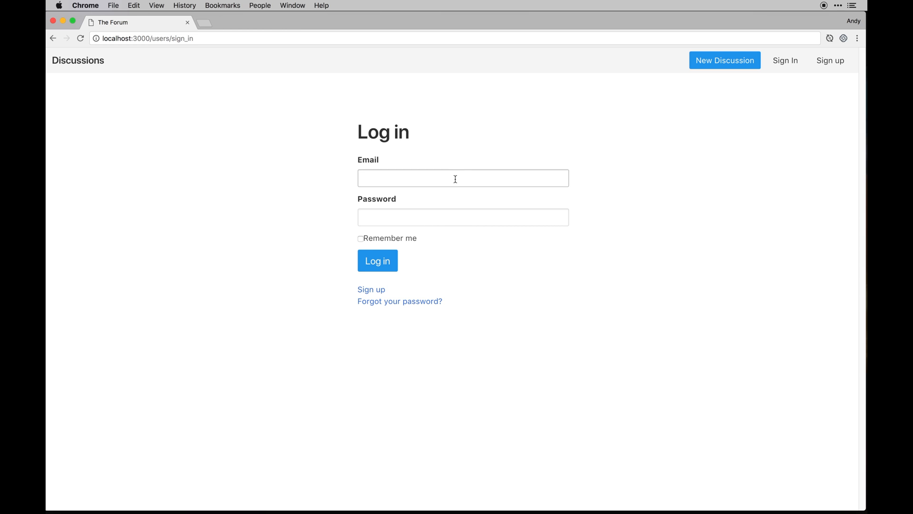
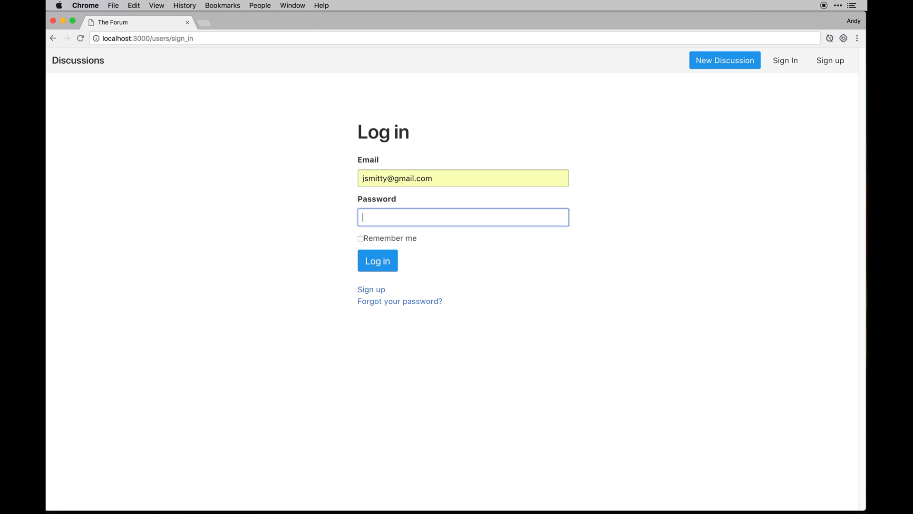
{"action": "left_click", "coordinate": [376, 261]}
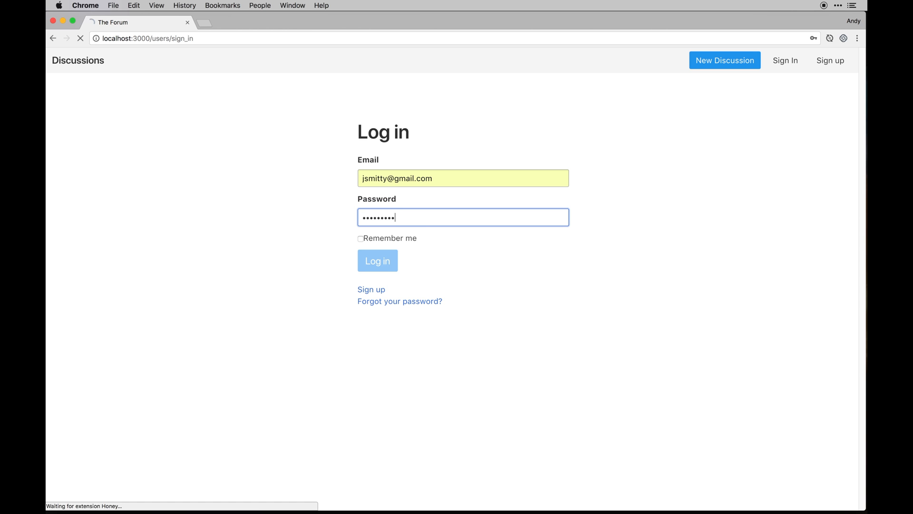
{"action": "left_click", "coordinate": [377, 261]}
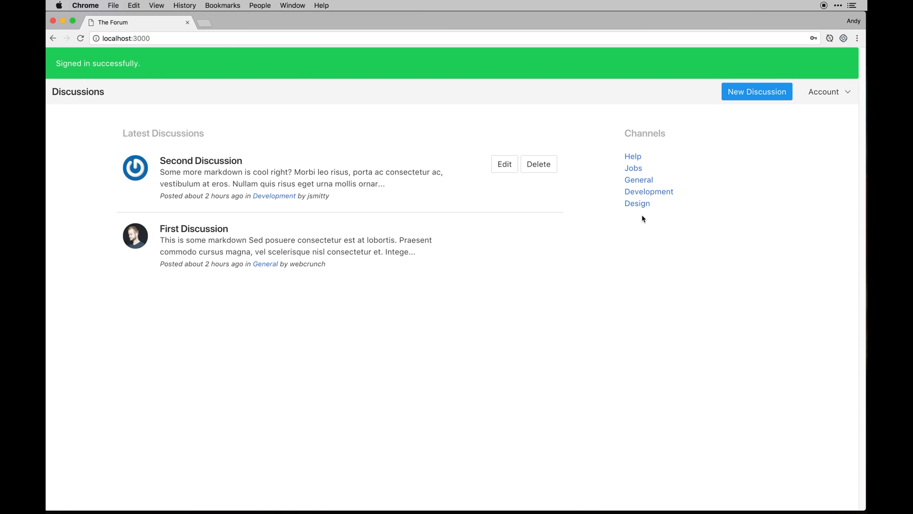
{"action": "mouse_move", "coordinate": [310, 169]}
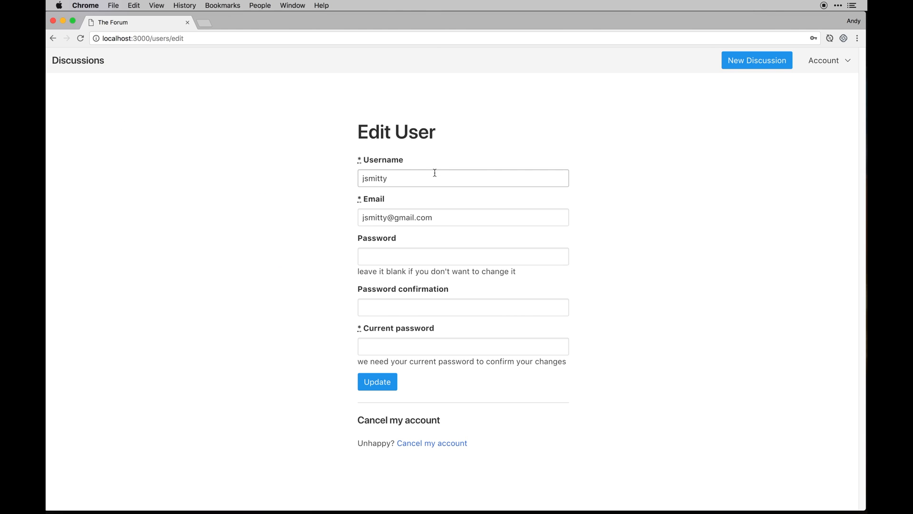
{"action": "mouse_move", "coordinate": [77, 60]}
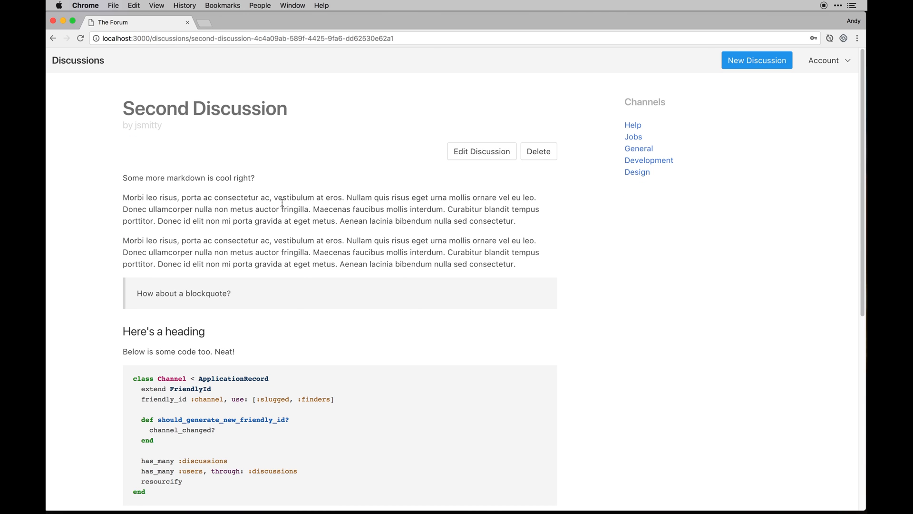
- Write 'Super cool comment' in the Reply box and post it as jsmitty
{"action": "scroll", "scroll_direction": "down", "scroll_amount": 3}
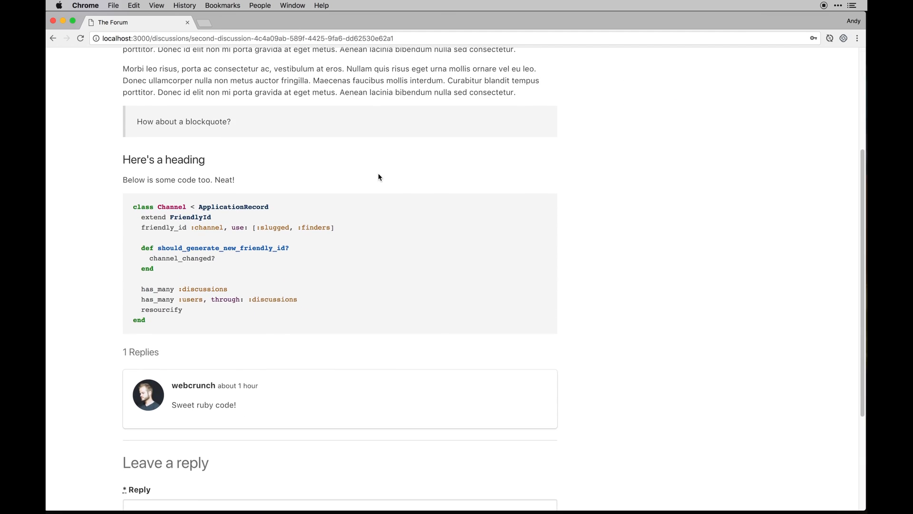
{"action": "scroll", "scroll_direction": "down", "scroll_amount": 3}
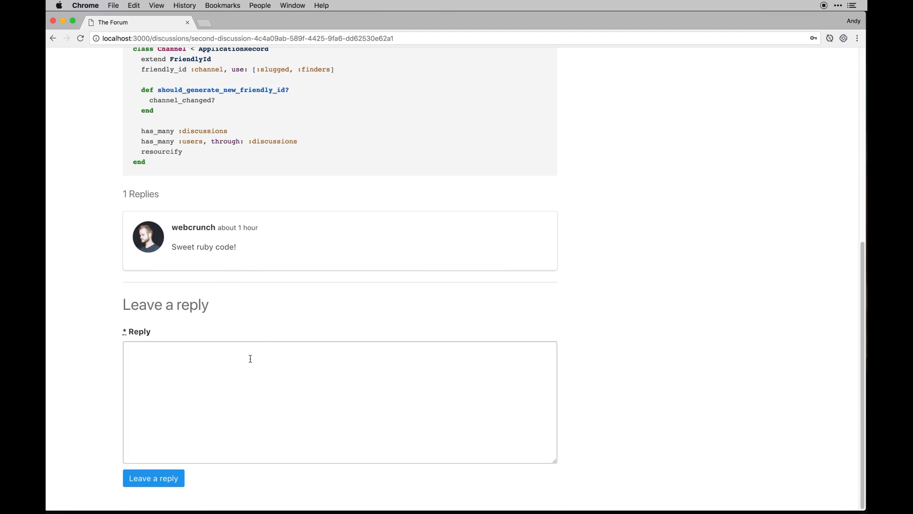
{"action": "type", "text": "Super coo"}
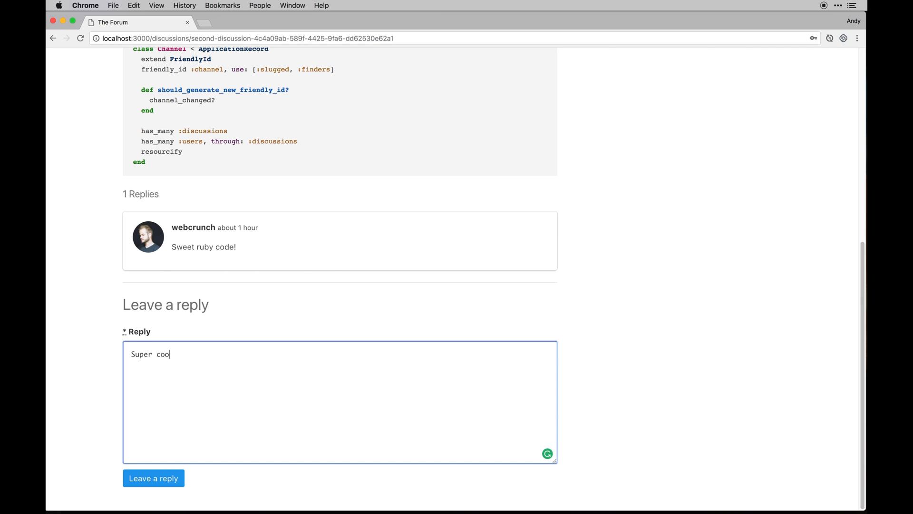
{"action": "type", "text": "l comne"}
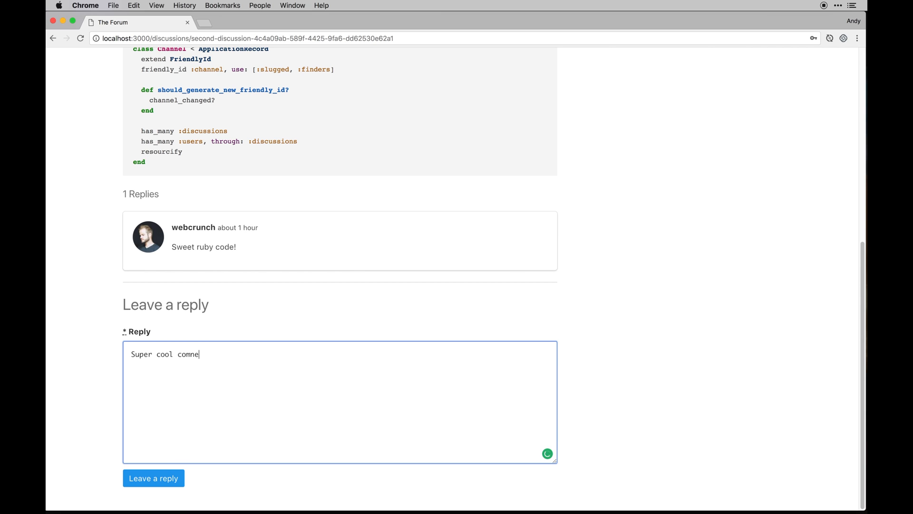
{"action": "type", "text": "nt"}
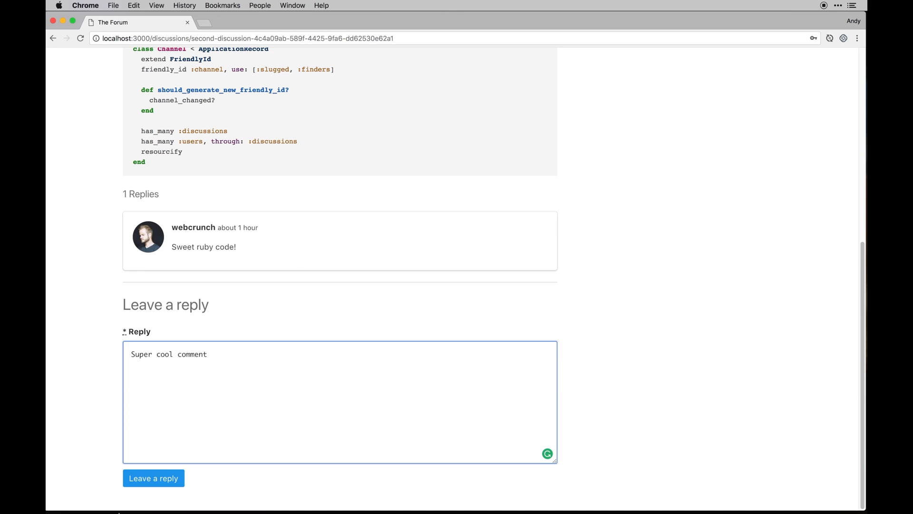
{"action": "left_click", "coordinate": [154, 478]}
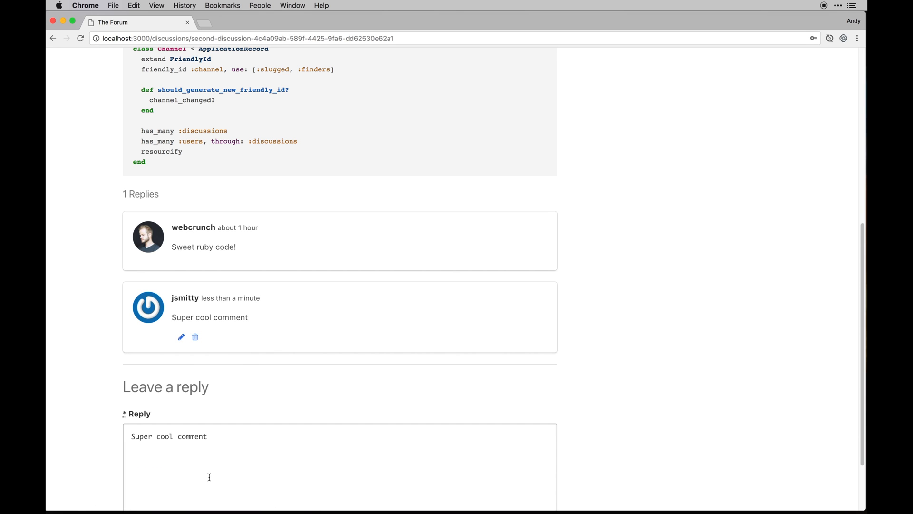
{"action": "scroll", "scroll_direction": "down", "scroll_amount": 3}
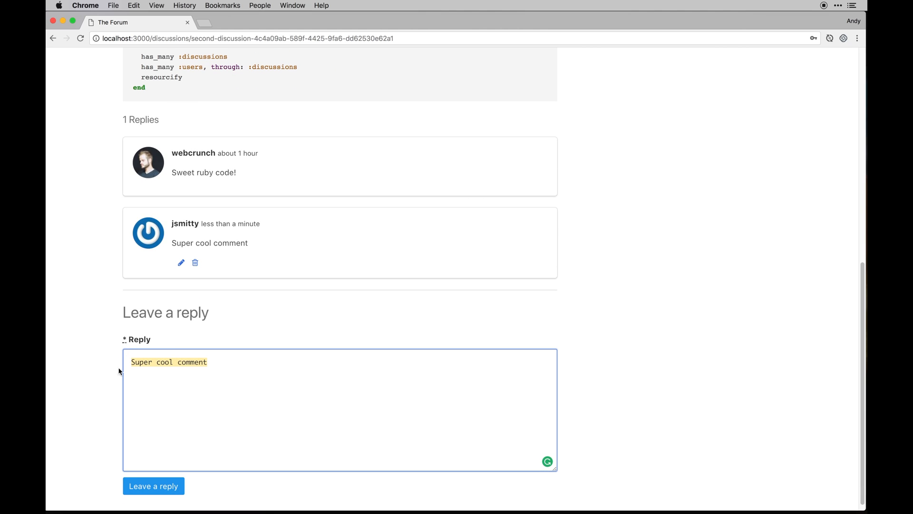
{"action": "scroll", "scroll_direction": "up", "scroll_amount": 3}
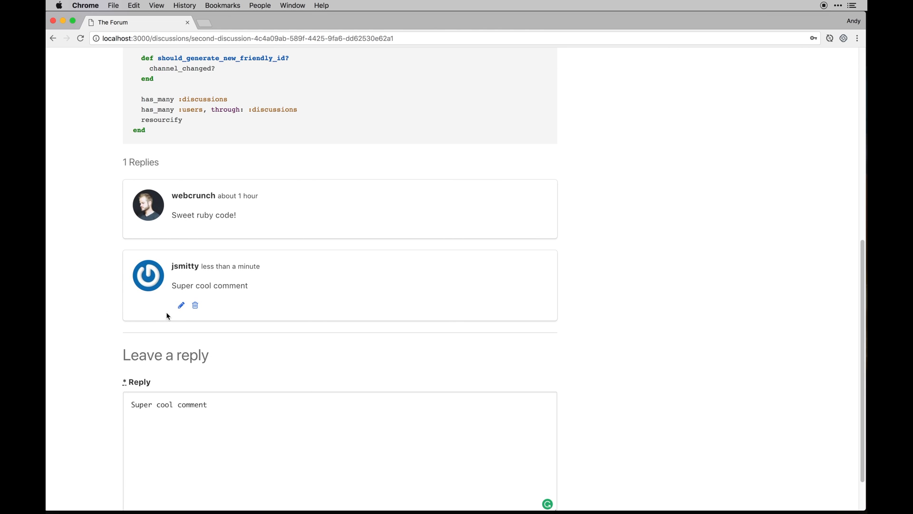
{"action": "mouse_move", "coordinate": [170, 258]}
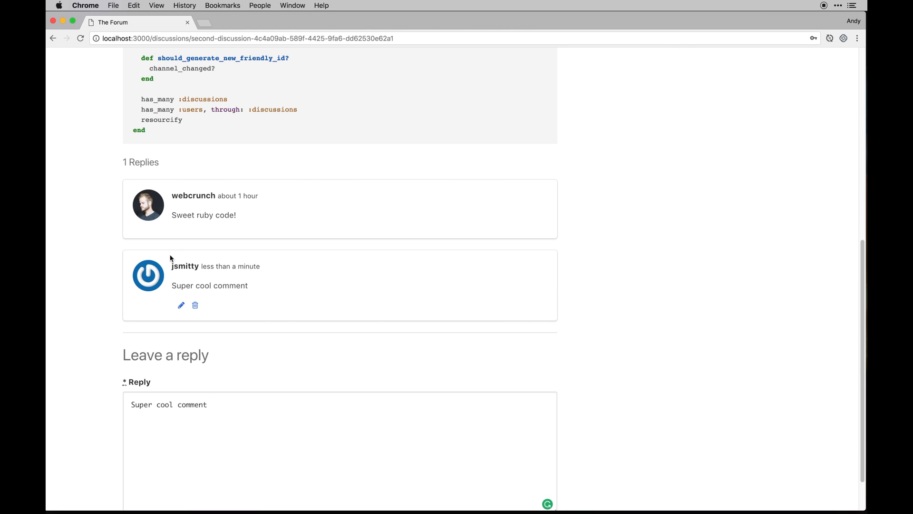
{"action": "mouse_move", "coordinate": [320, 189]}
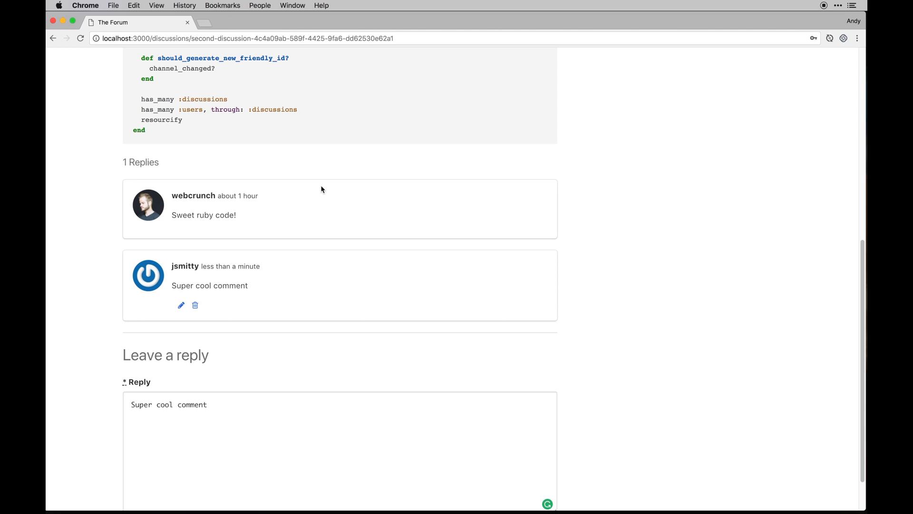
{"action": "mouse_move", "coordinate": [214, 279]}
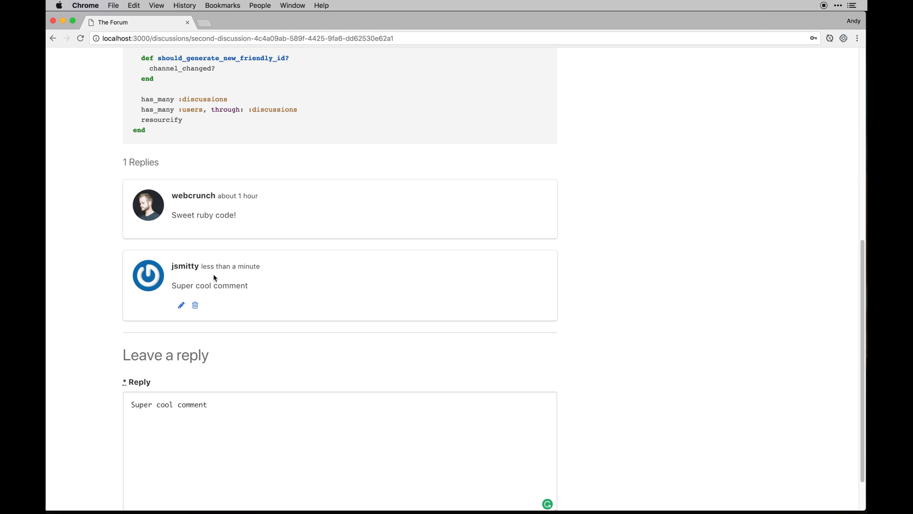
{"action": "mouse_move", "coordinate": [180, 305]}
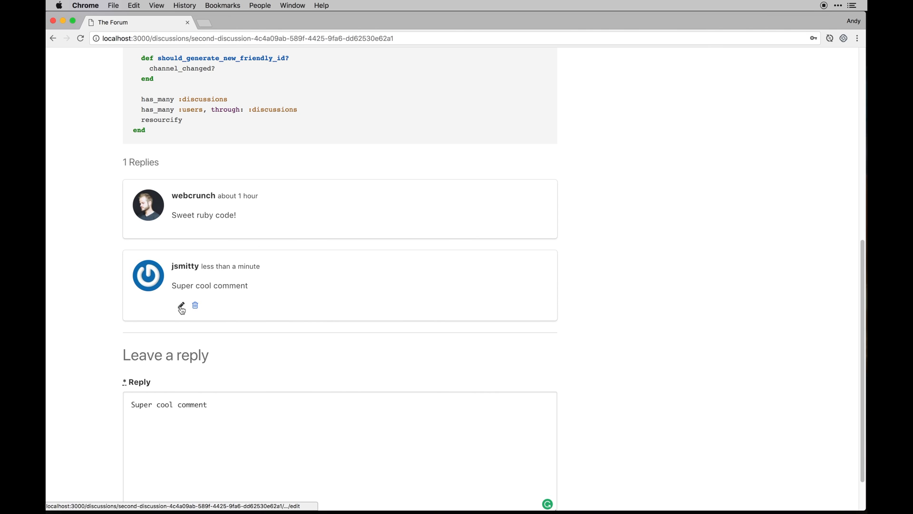
{"action": "mouse_move", "coordinate": [180, 307]}
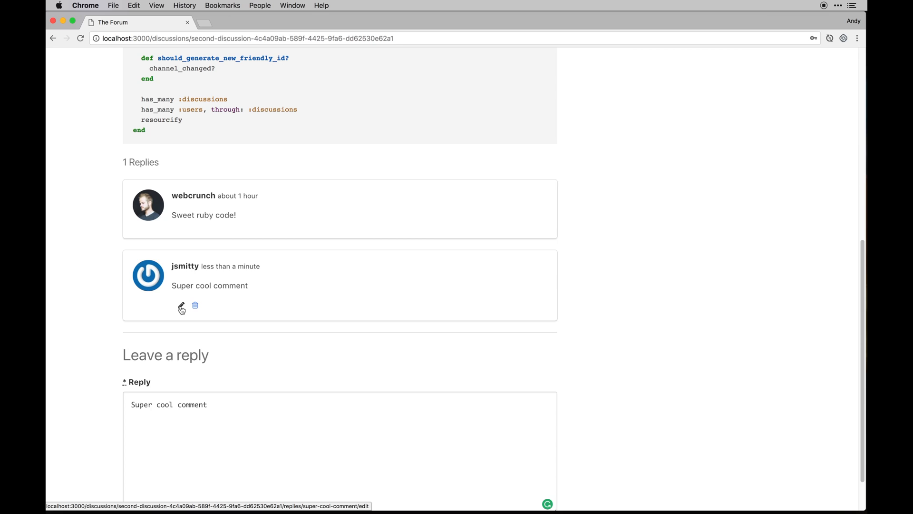
- Resubmit the reply unchanged from its Editing Reply page, then reopen Second Discussion
{"action": "left_click", "coordinate": [181, 306]}
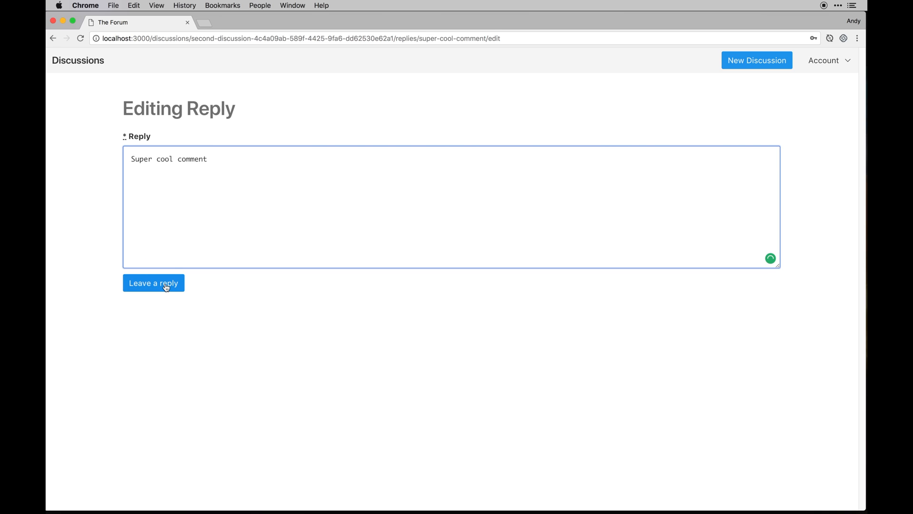
{"action": "left_click", "coordinate": [153, 284]}
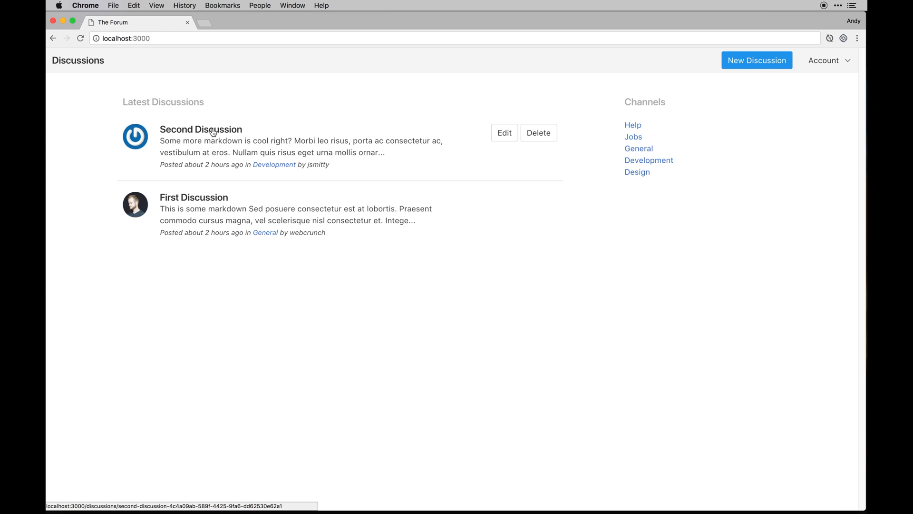
{"action": "left_click", "coordinate": [201, 130]}
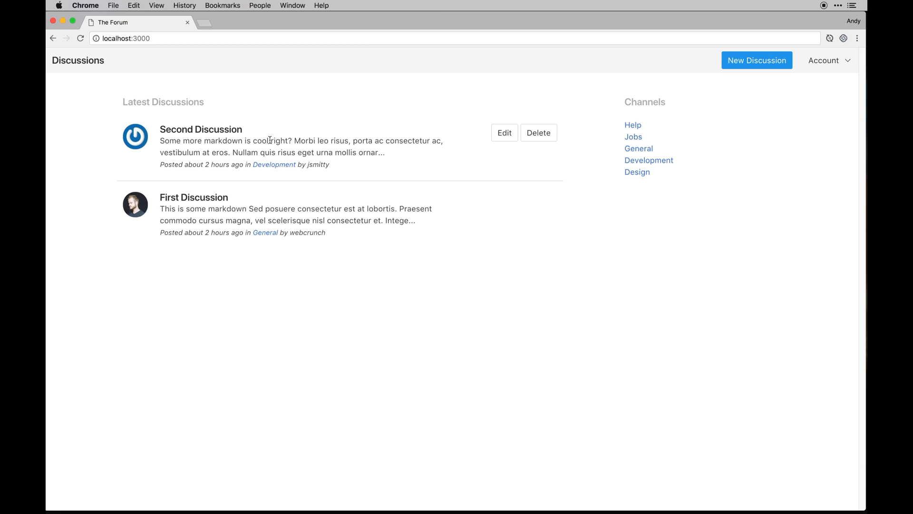
{"action": "left_click", "coordinate": [201, 130]}
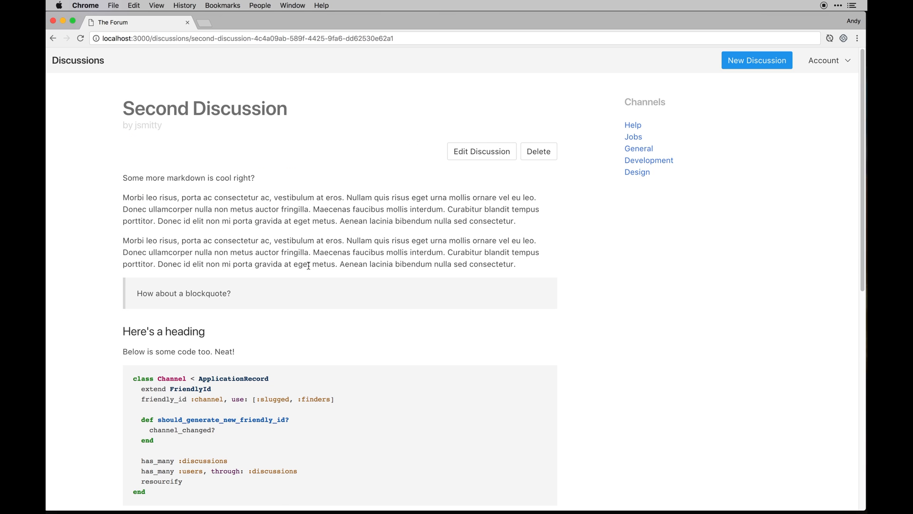
{"action": "mouse_move", "coordinate": [632, 80]}
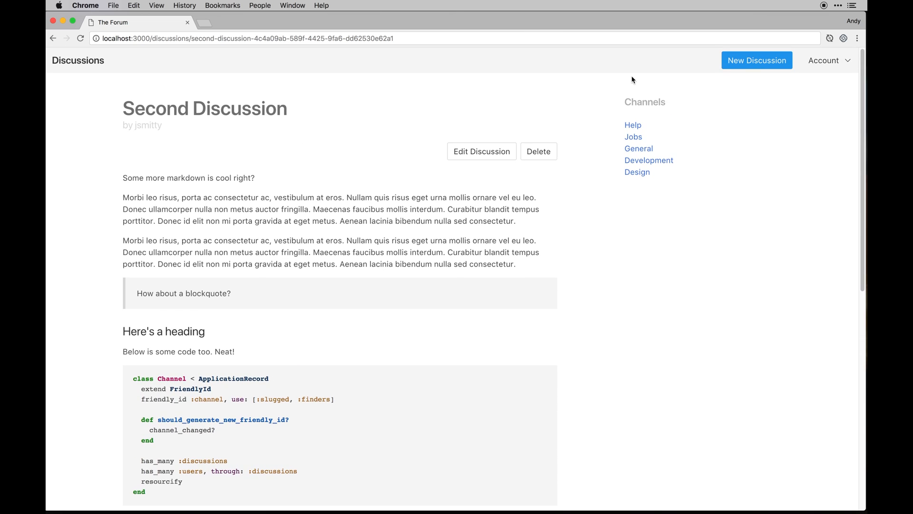
{"action": "mouse_move", "coordinate": [756, 60]}
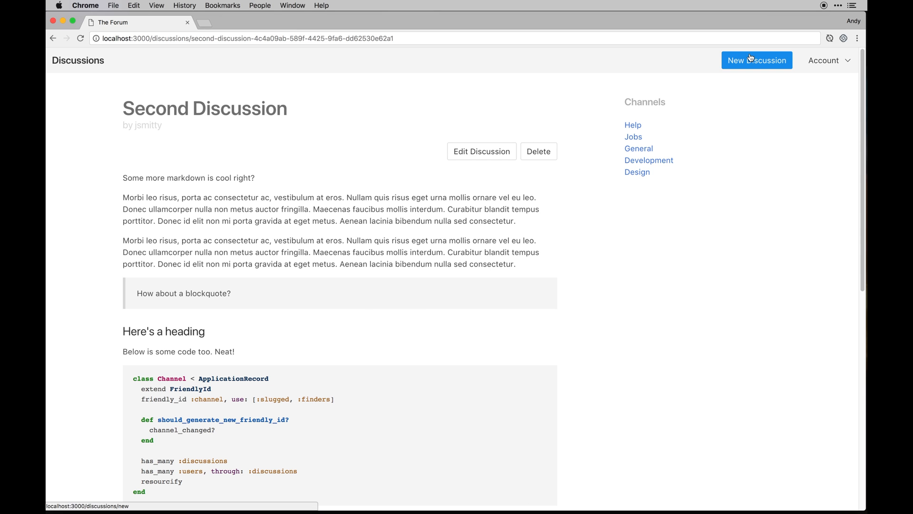